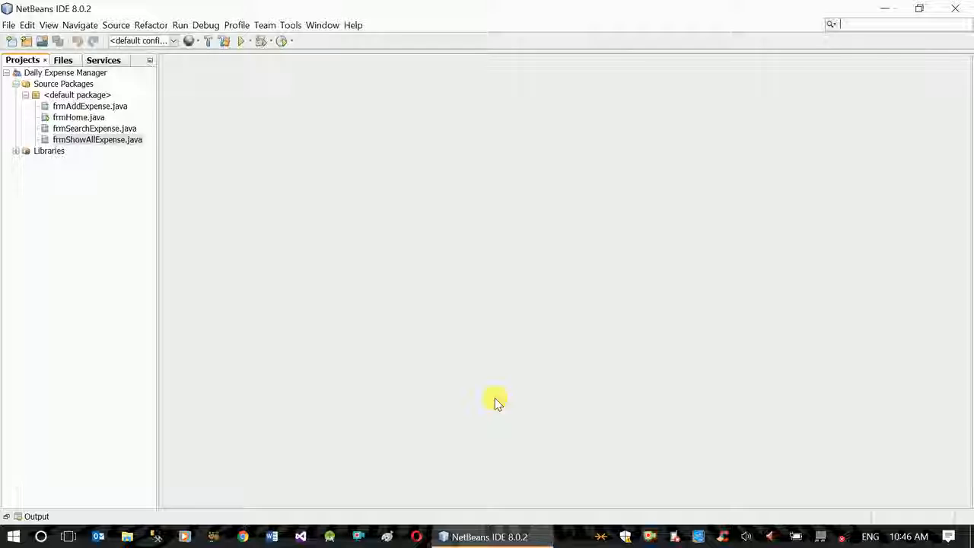
pyautogui.moveTo(297, 297)
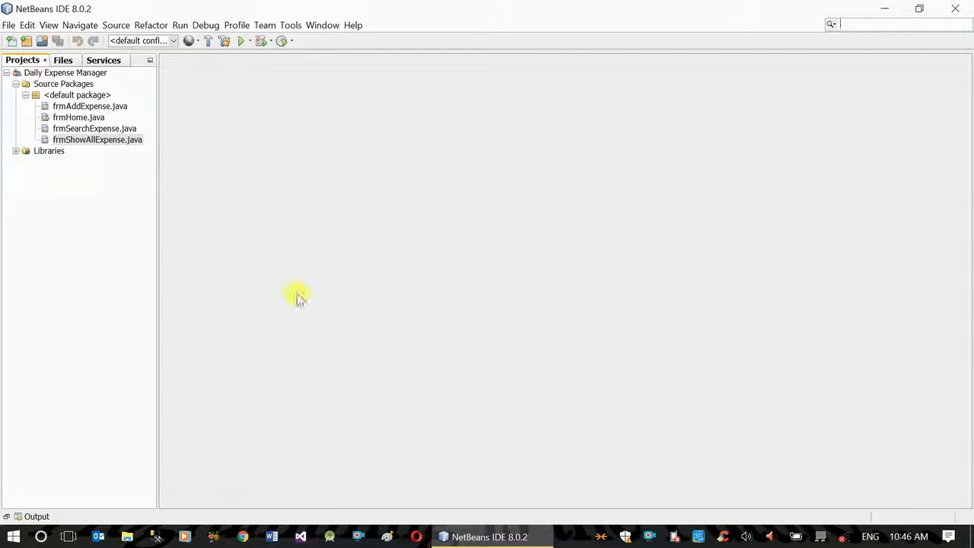
# Open frmAddExpense.java in Design view and enlarge the empty form canvas.
pyautogui.doubleClick(90, 106)
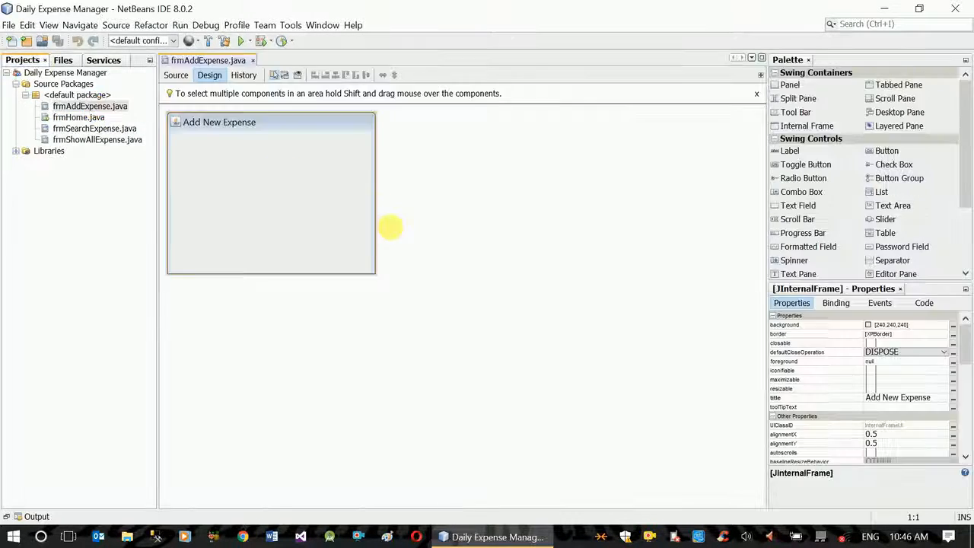
pyautogui.moveTo(380, 281)
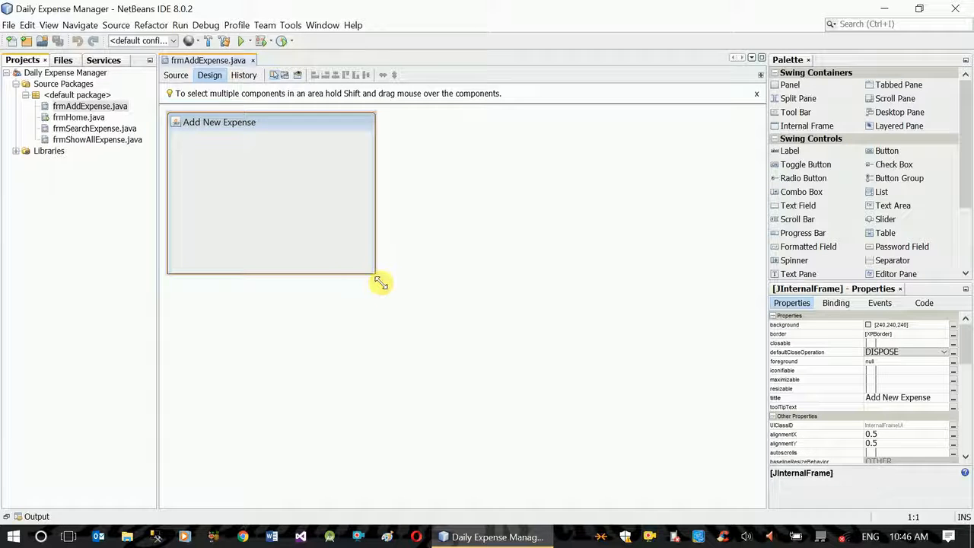
pyautogui.moveTo(377, 282); pyautogui.dragTo(556, 380)
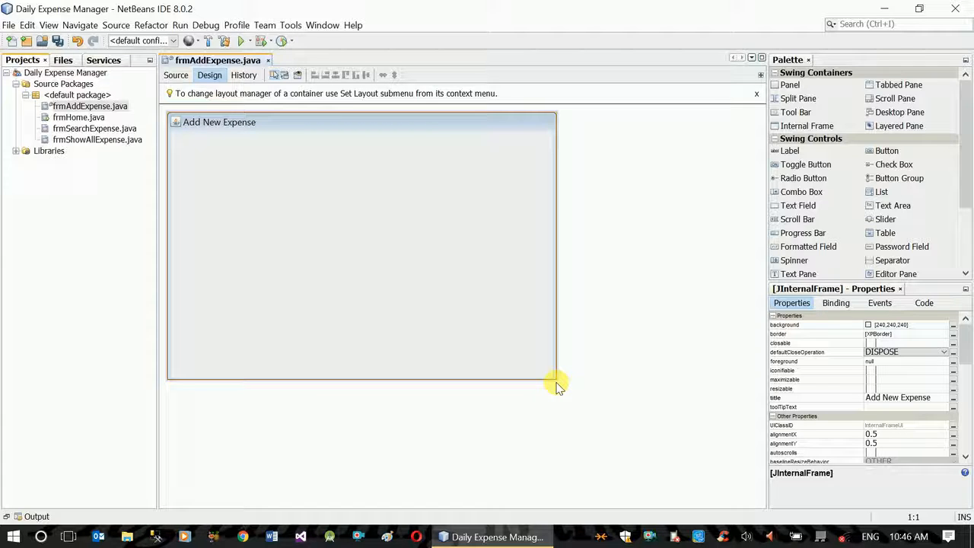
pyautogui.moveTo(532, 302)
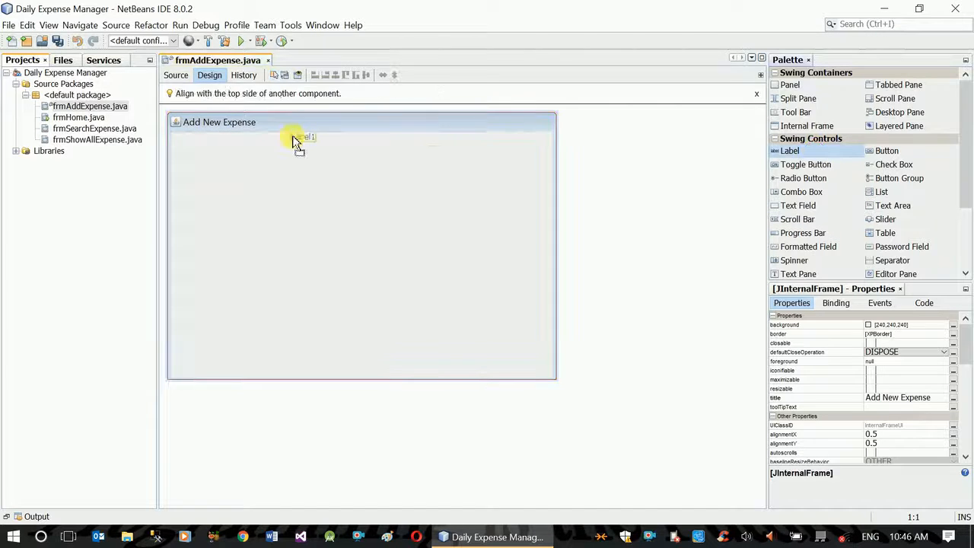
# Place three labels with a text field, a combo box and a second text field beside them.
pyautogui.click(295, 140)
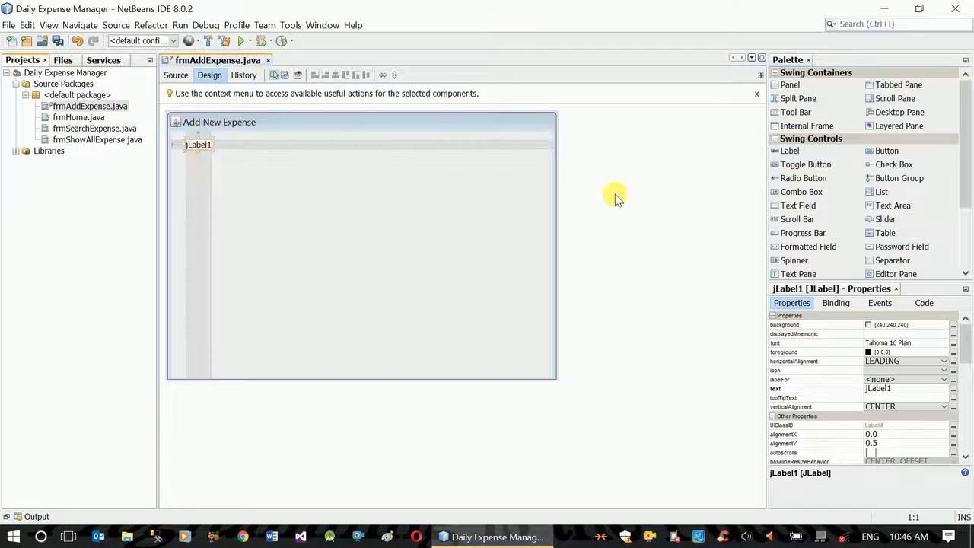
pyautogui.moveTo(804, 178)
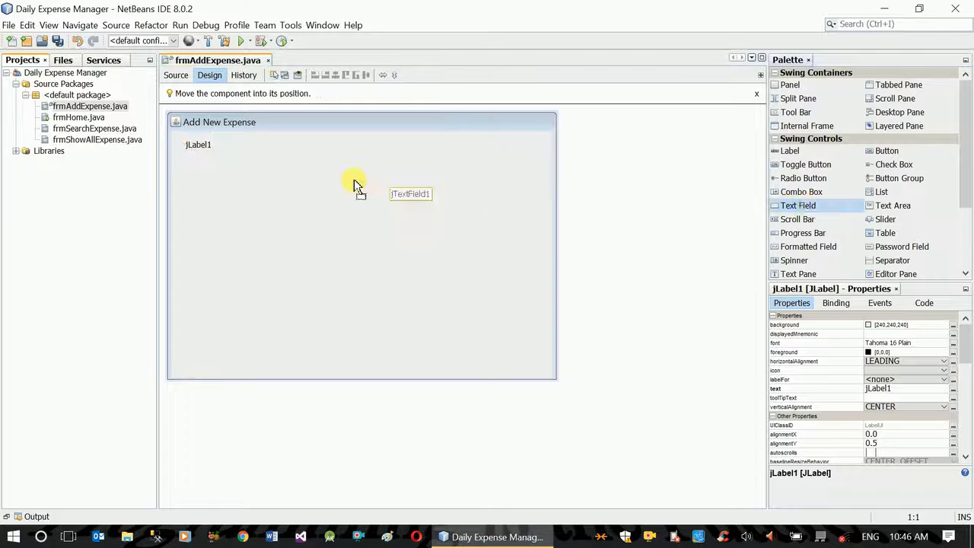
pyautogui.moveTo(411, 194); pyautogui.dragTo(242, 143)
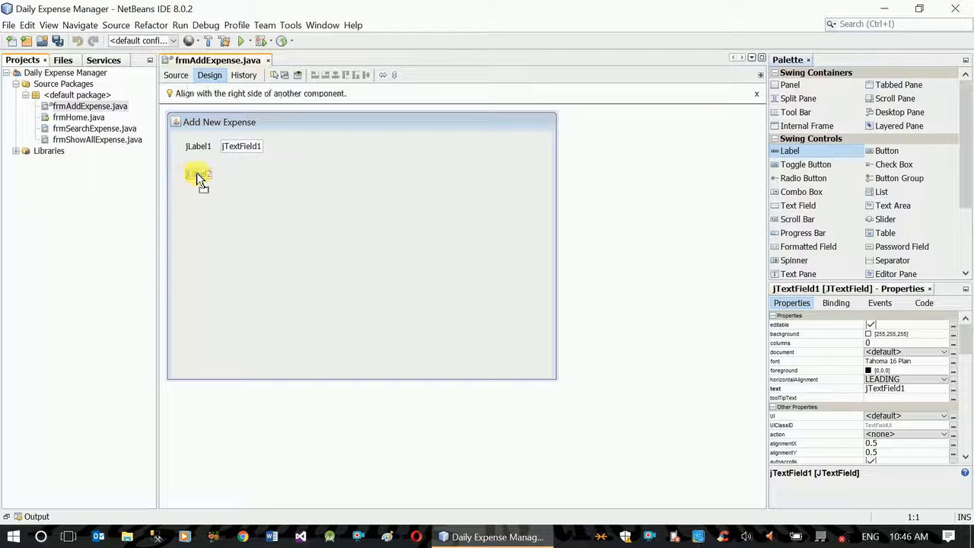
pyautogui.click(198, 173)
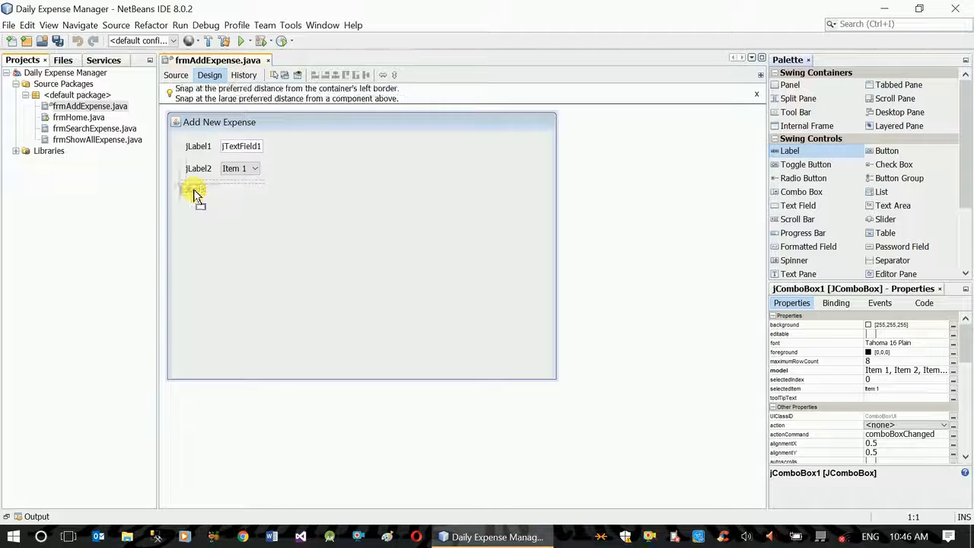
pyautogui.click(198, 189)
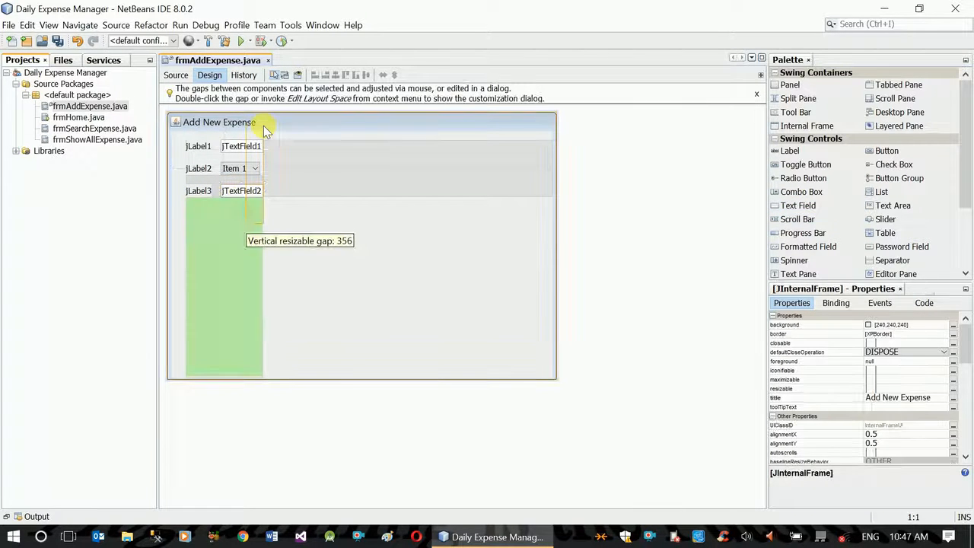
# Widen the text field and combo box and move the whole group toward the form's centre.
pyautogui.click(240, 146)
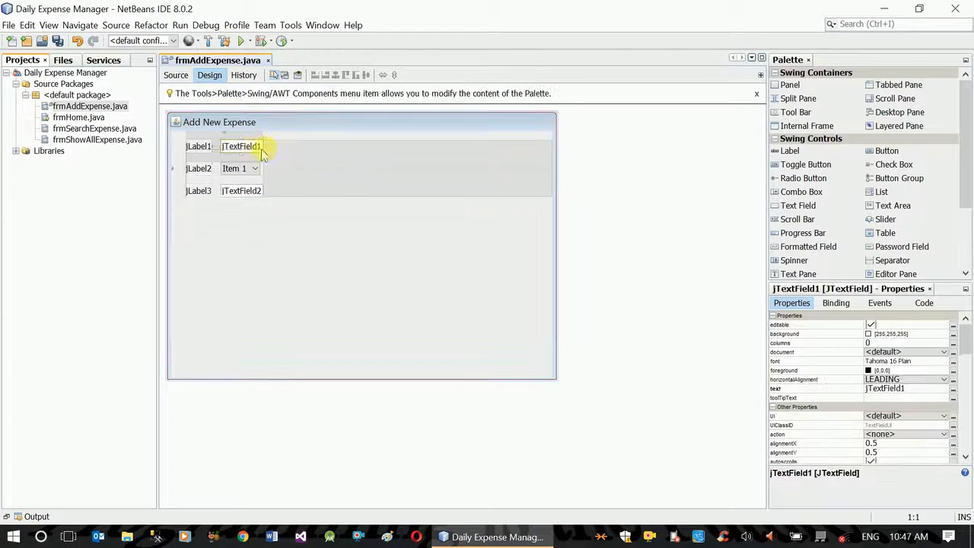
pyautogui.moveTo(262, 146); pyautogui.dragTo(396, 146)
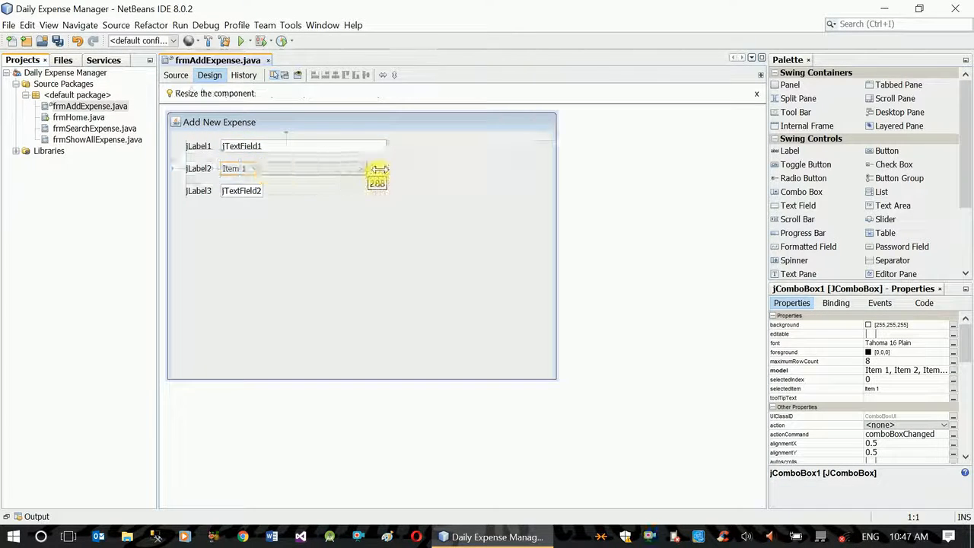
pyautogui.click(242, 191)
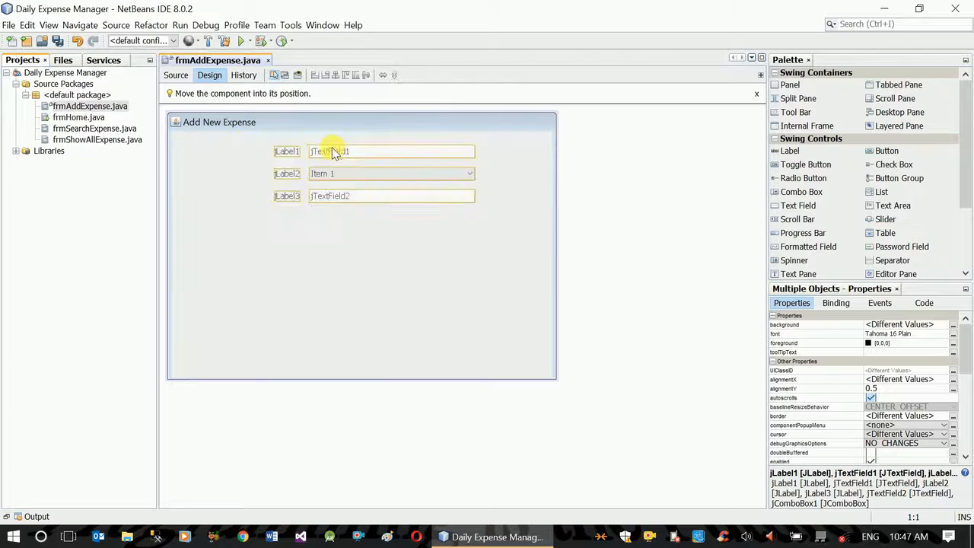
pyautogui.moveTo(331, 151); pyautogui.dragTo(314, 147)
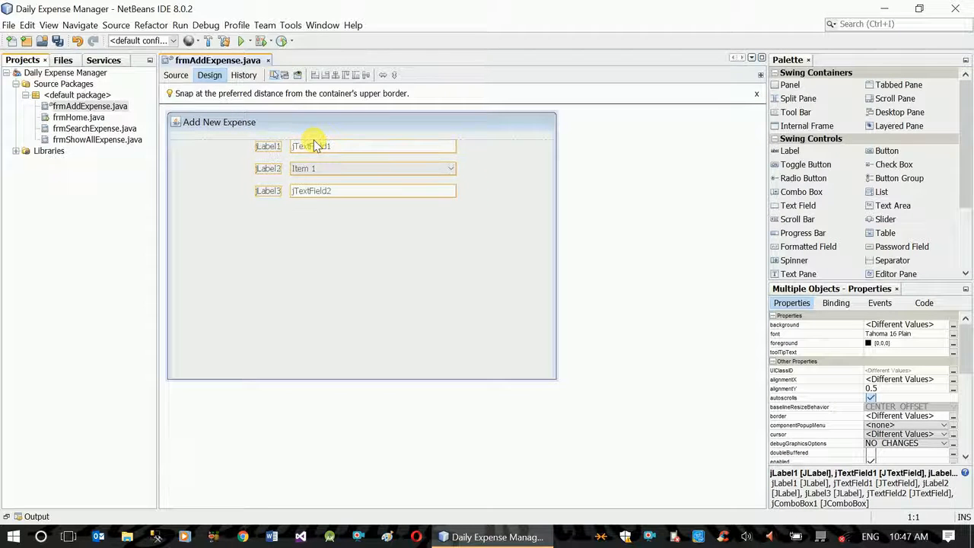
pyautogui.click(229, 216)
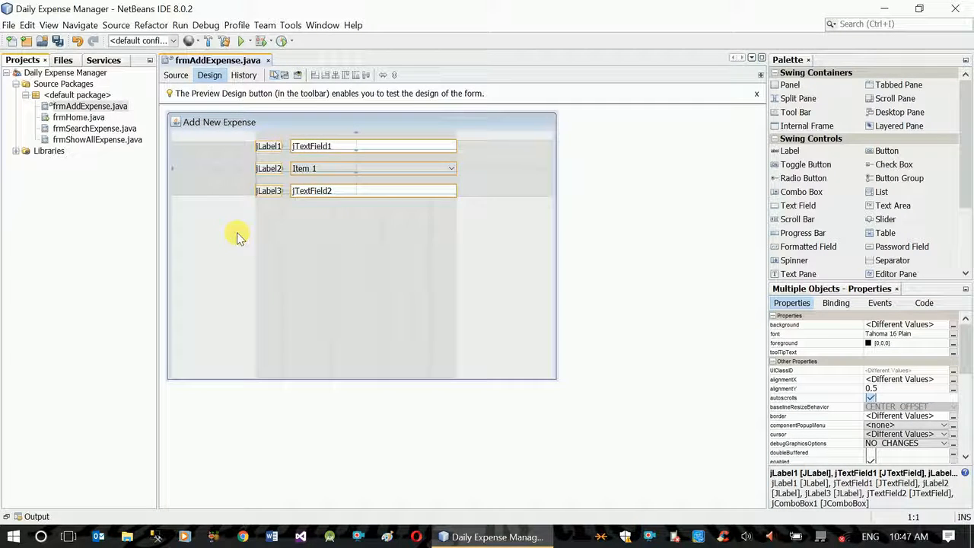
# Add two buttons side by side below the three input rows.
pyautogui.click(433, 234)
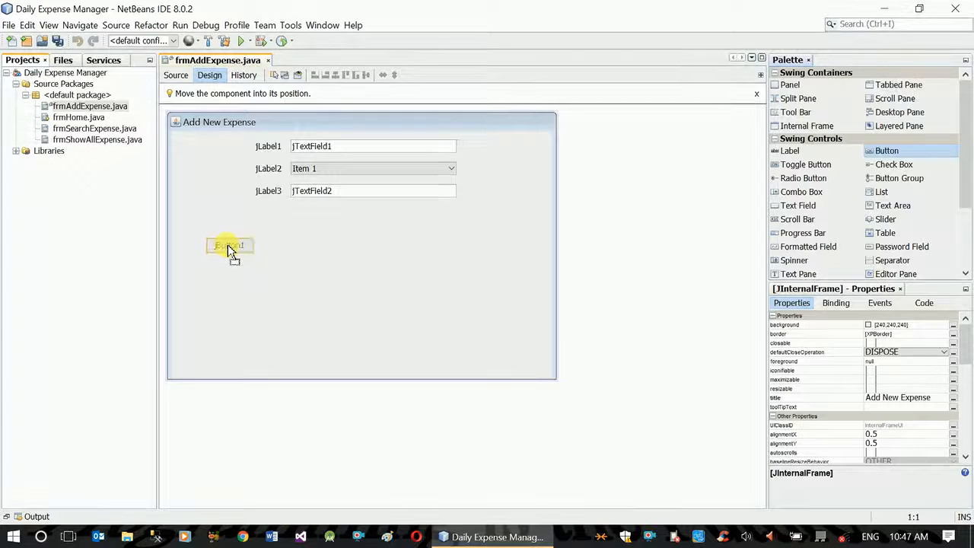
pyautogui.moveTo(231, 252); pyautogui.dragTo(365, 286)
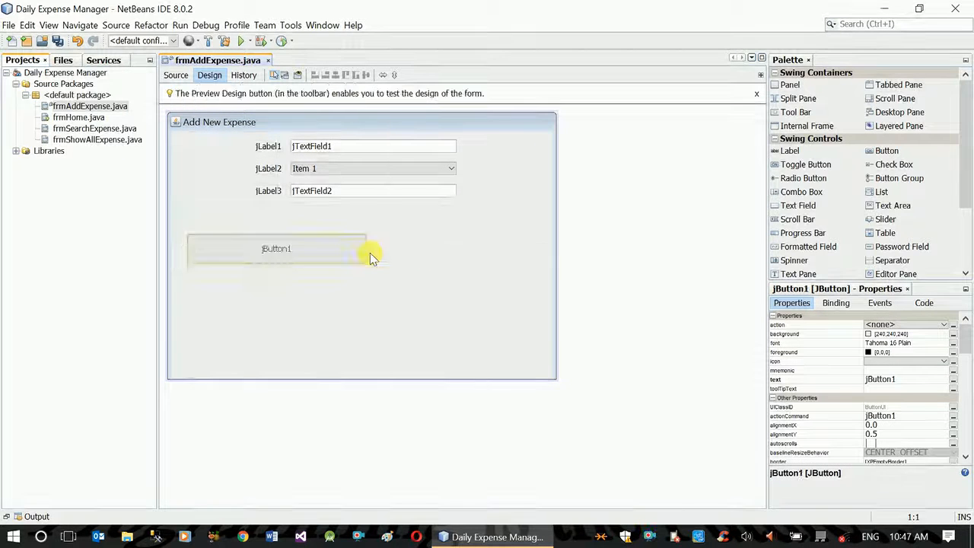
pyautogui.moveTo(277, 248); pyautogui.dragTo(463, 253)
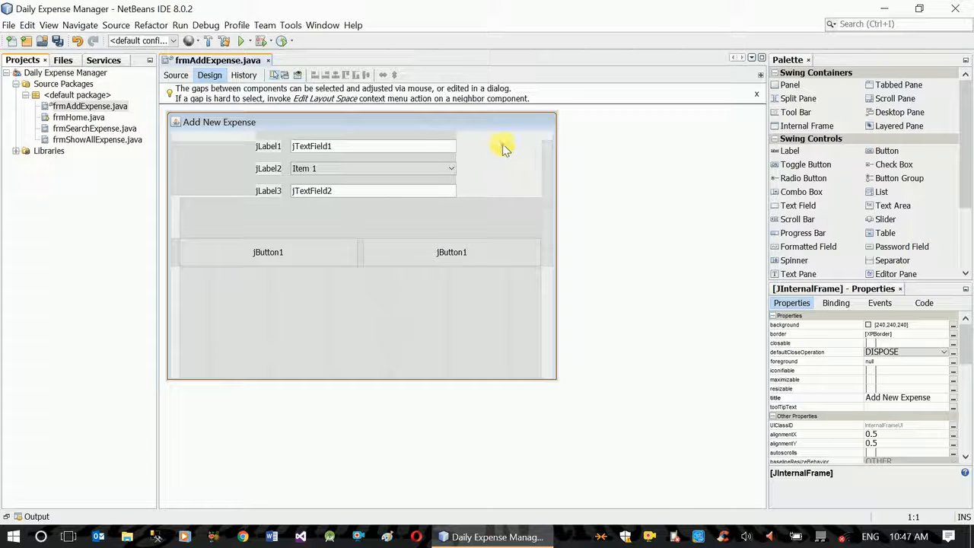
pyautogui.moveTo(292, 146)
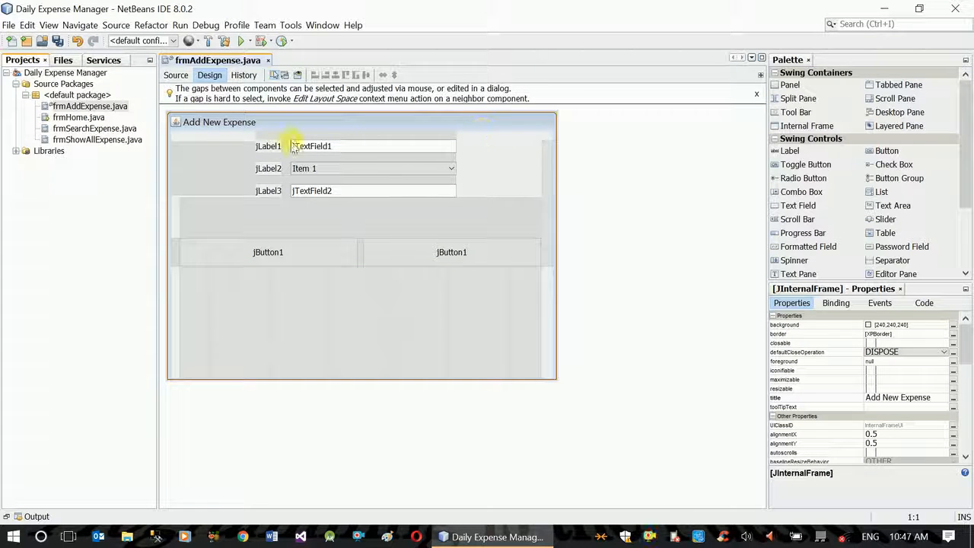
# Rename the label and field variables to lblDate, the text field and lblReason.
pyautogui.rightClick(268, 146)
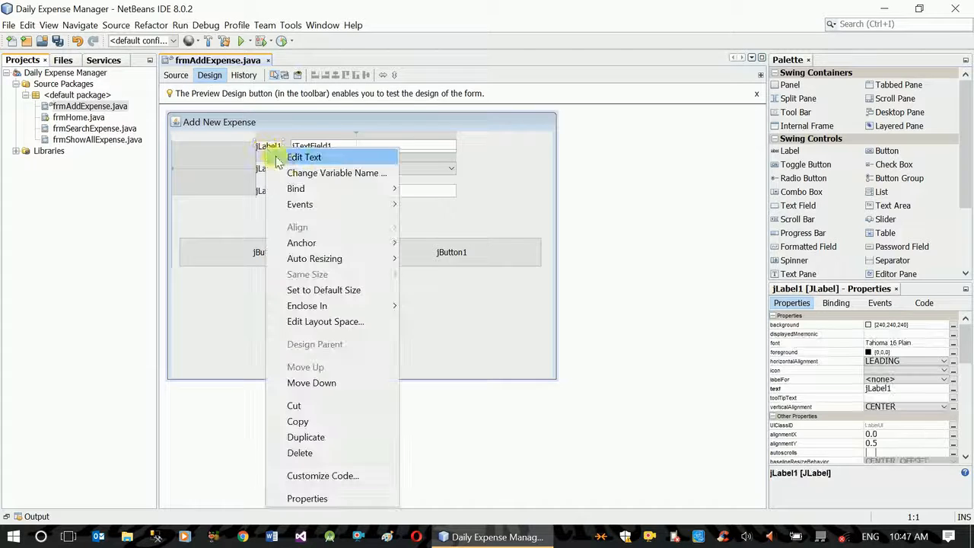
pyautogui.click(336, 174)
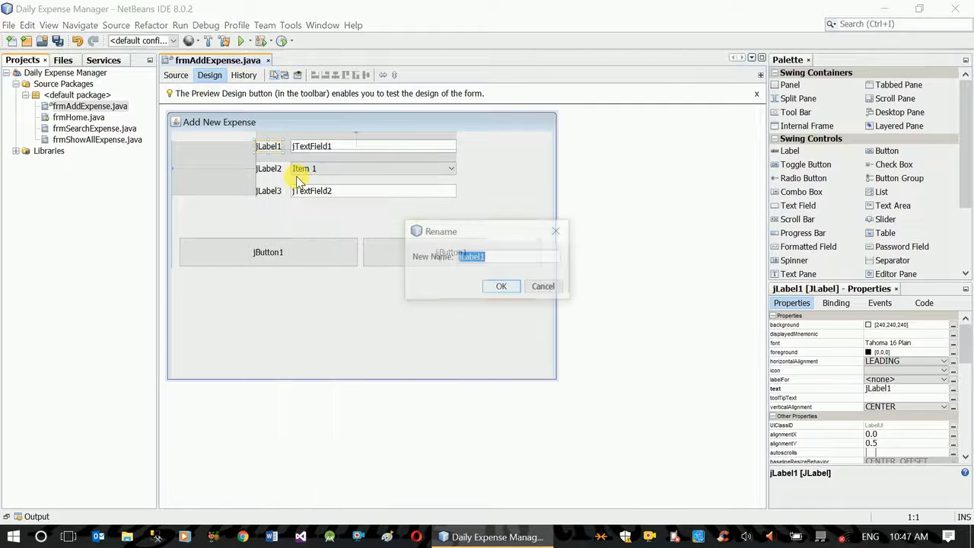
pyautogui.write('lb')
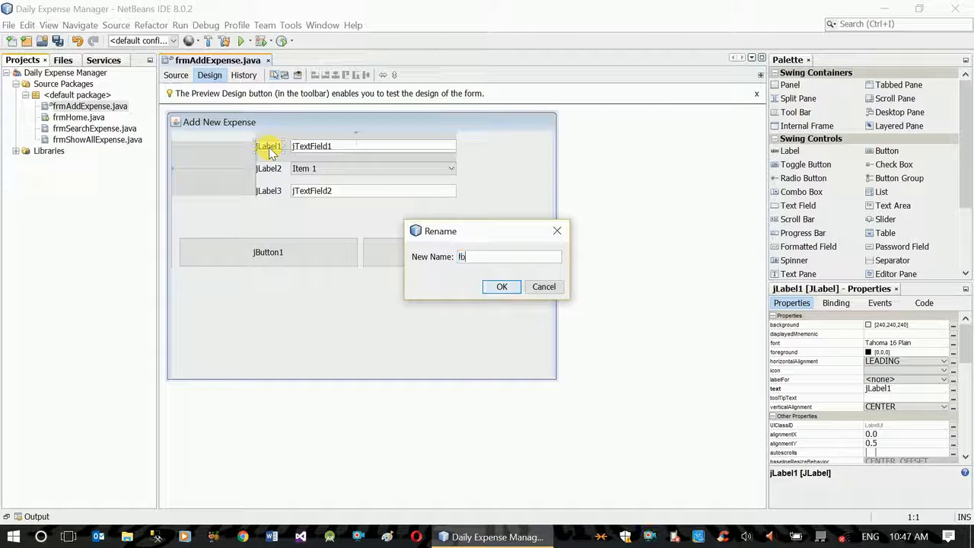
pyautogui.write('blDate')
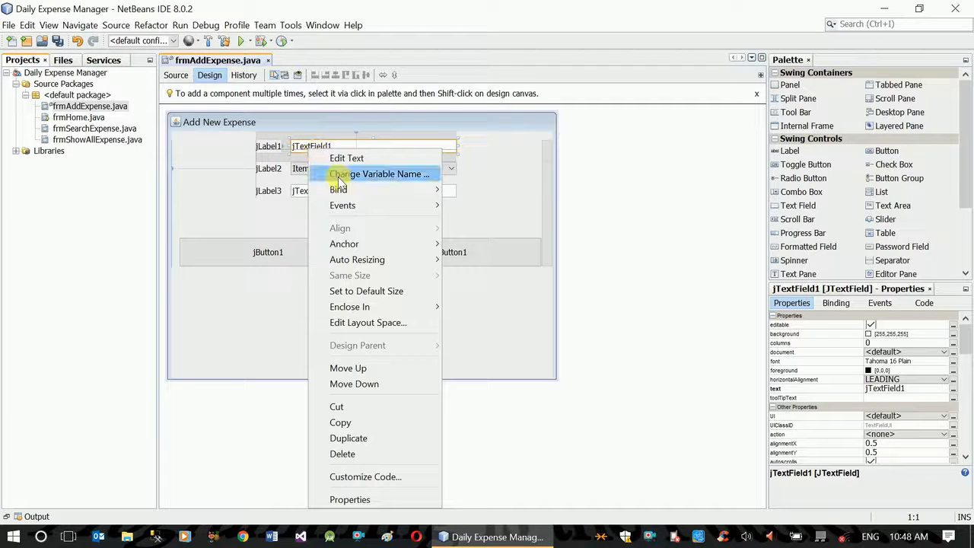
pyautogui.click(380, 174)
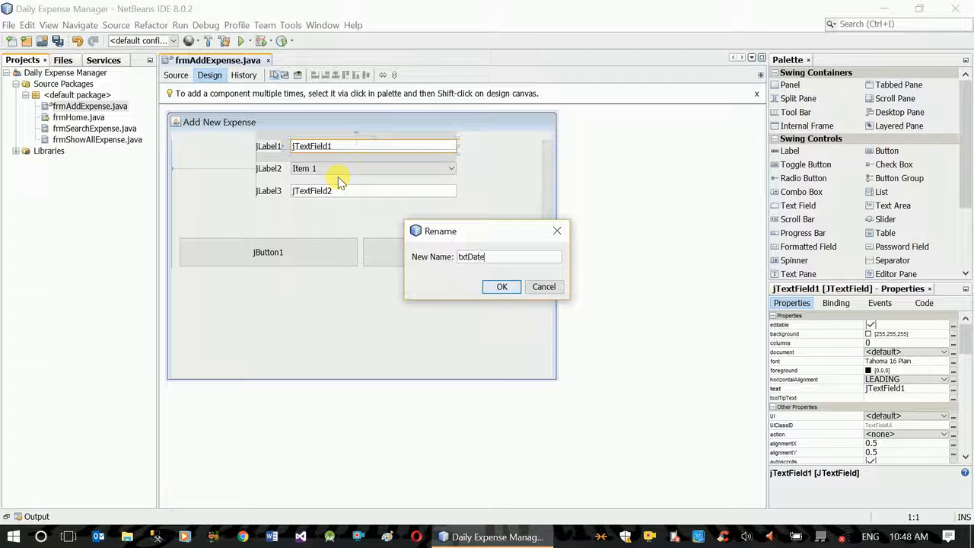
pyautogui.rightClick(269, 168)
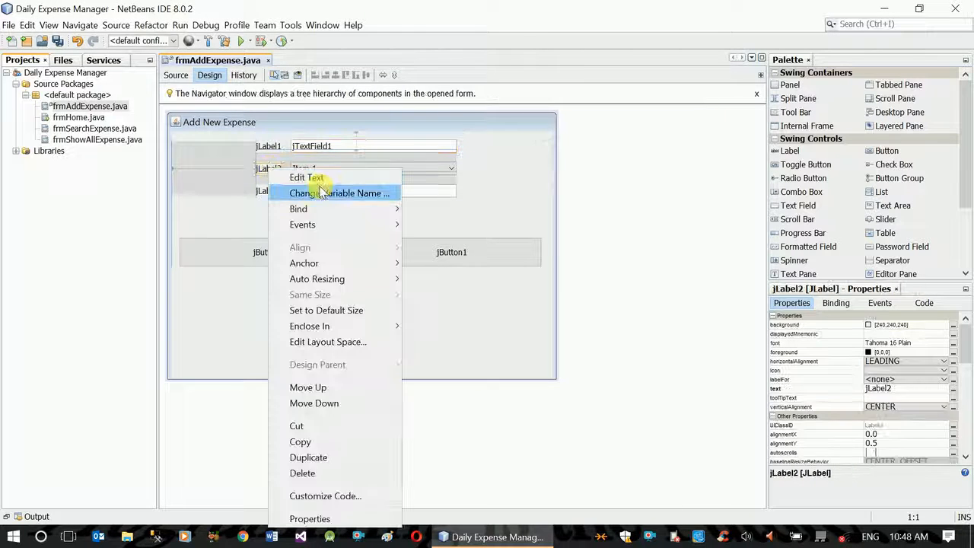
pyautogui.click(340, 191)
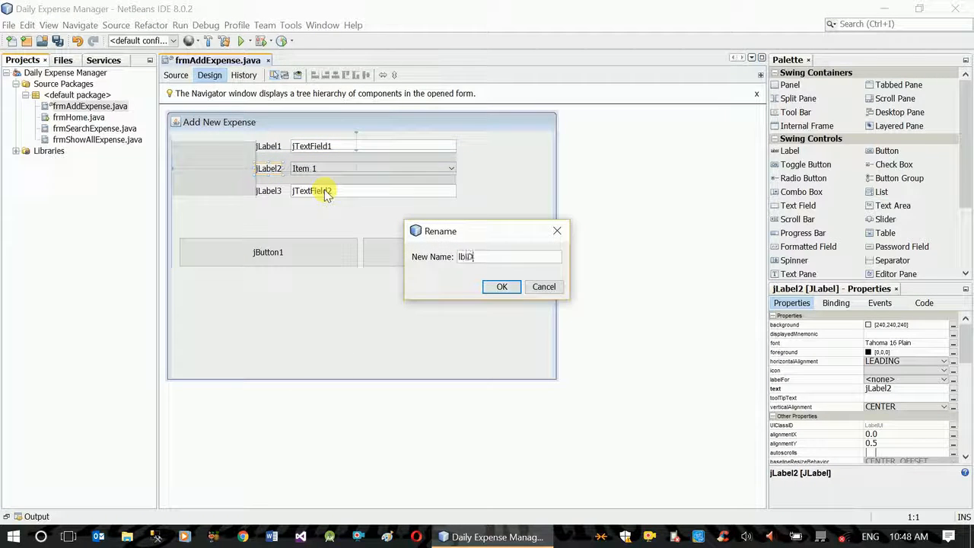
pyautogui.press('BackSpace')
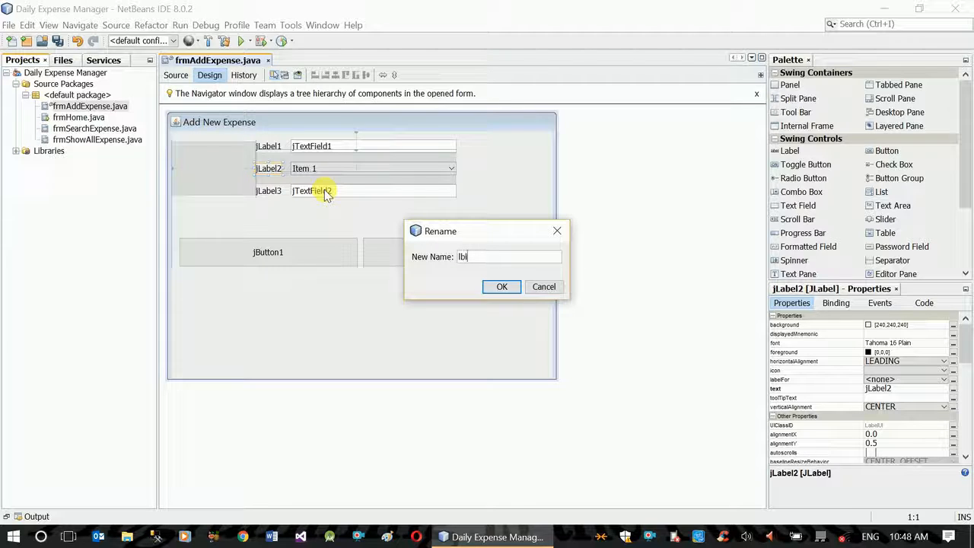
pyautogui.write('Reason')
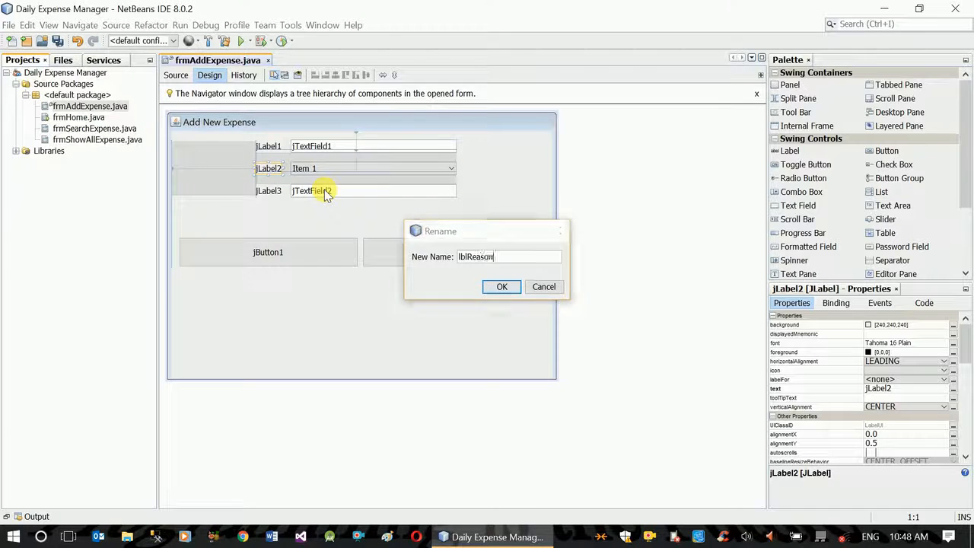
# Rename the combo box to cboReason and the amount field to txtAmount.
pyautogui.rightClick(372, 168)
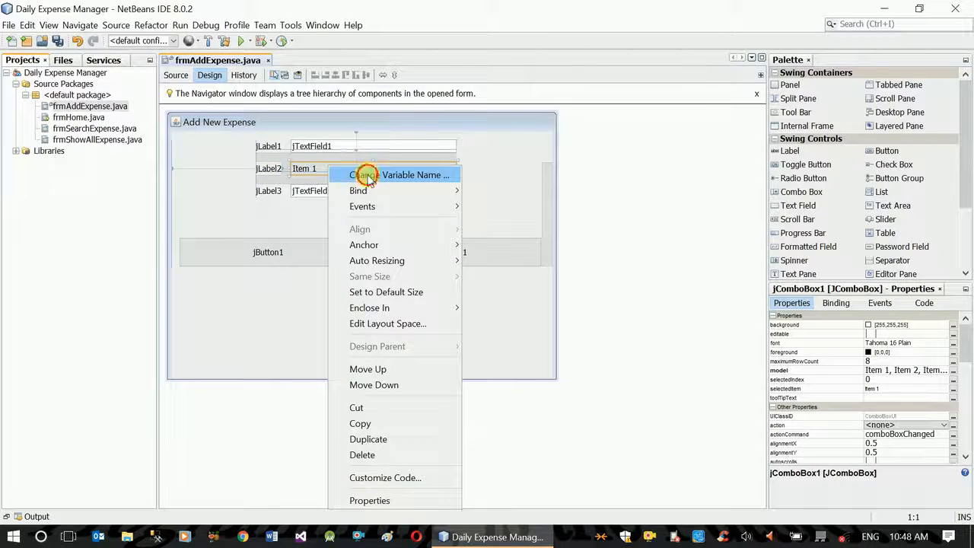
pyautogui.click(399, 173)
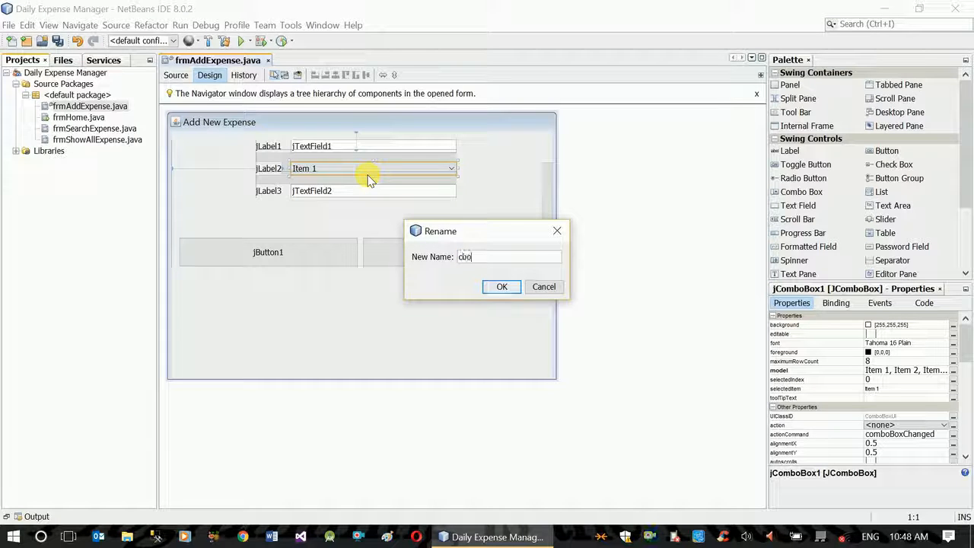
pyautogui.click(502, 287)
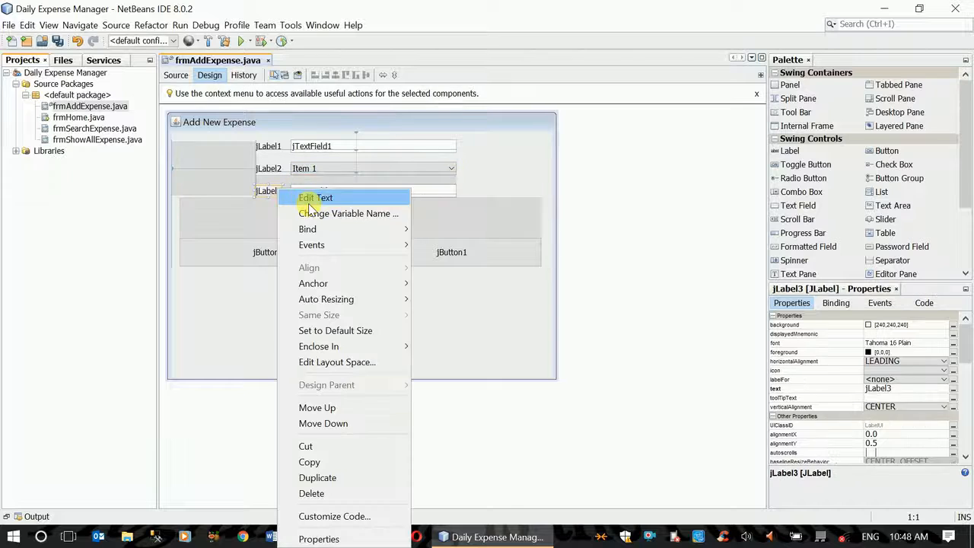
pyautogui.click(347, 213)
pyautogui.write('tx')
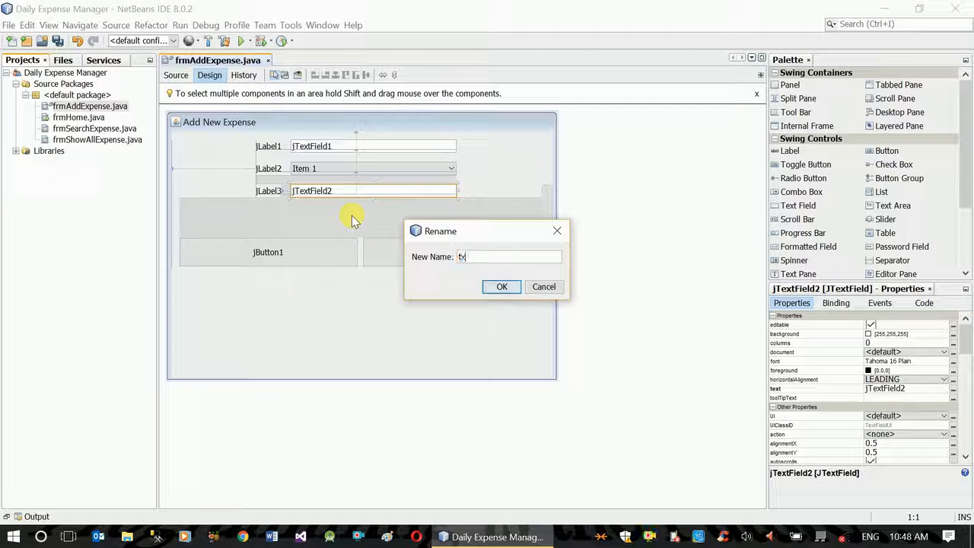
pyautogui.click(502, 286)
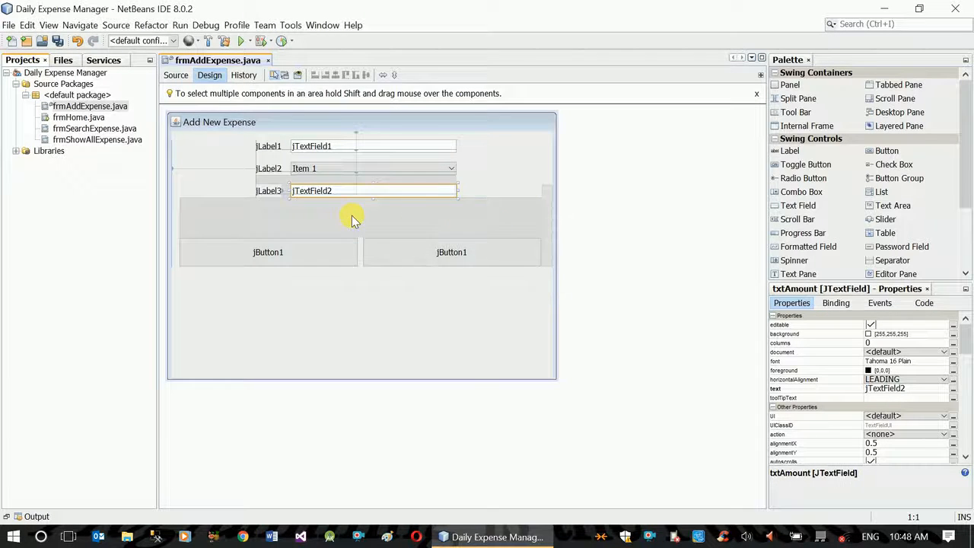
pyautogui.moveTo(302, 250)
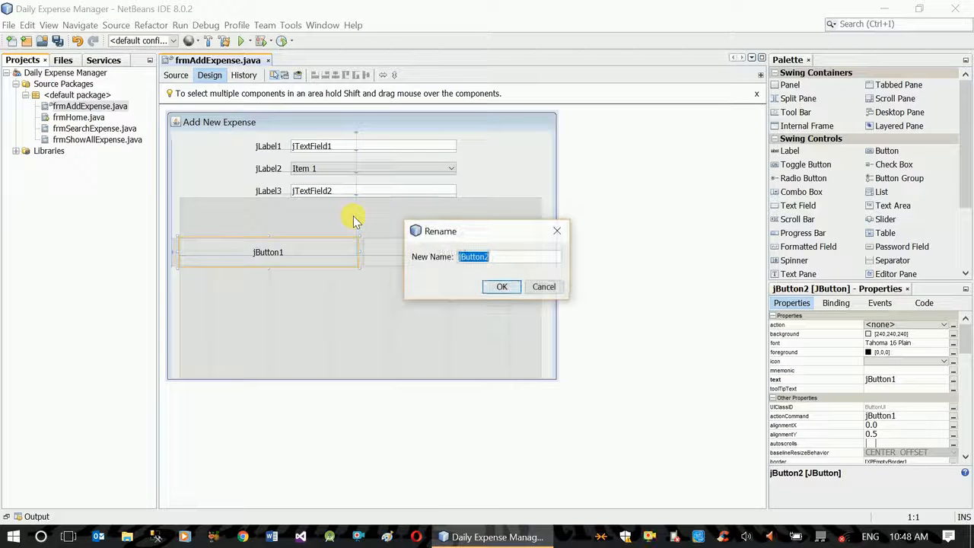
# Rename the first button and enter btnClear as the second button's variable name.
pyautogui.click(502, 286)
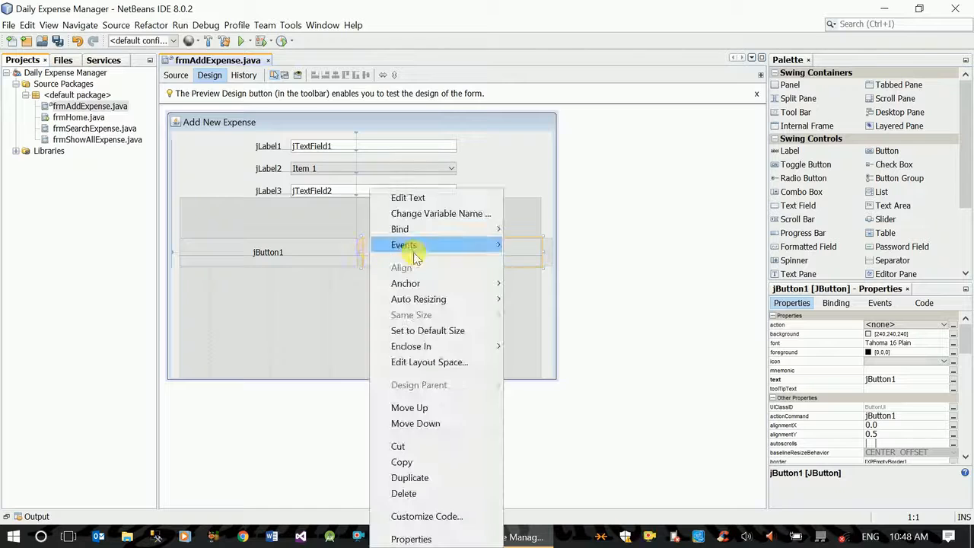
pyautogui.click(440, 213)
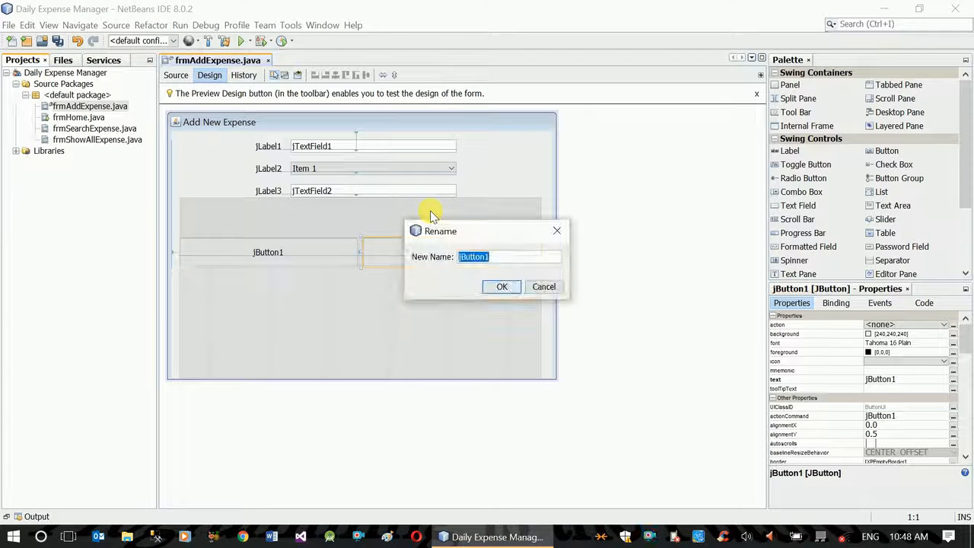
pyautogui.write('btnClear')
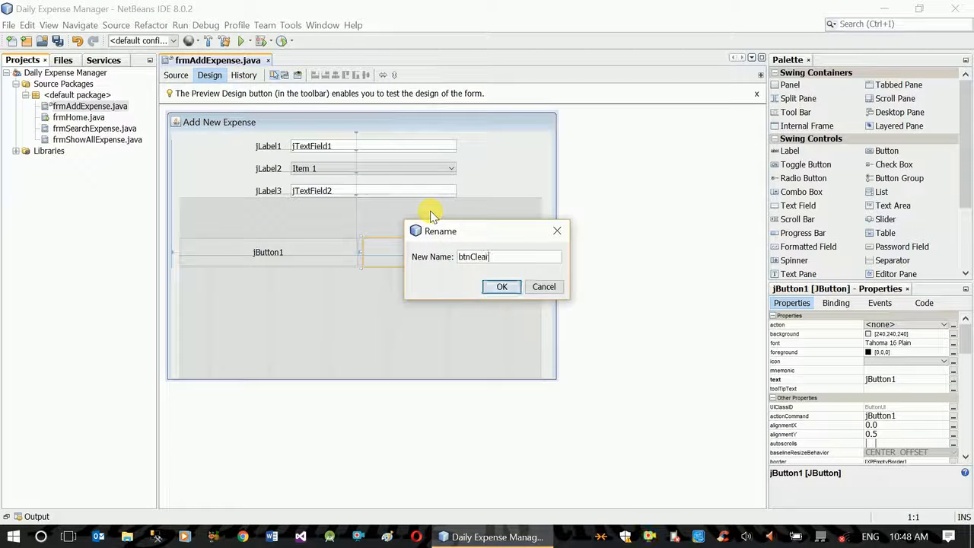
# Confirm btnClear, then set the first label's text to Date:.
pyautogui.click(502, 286)
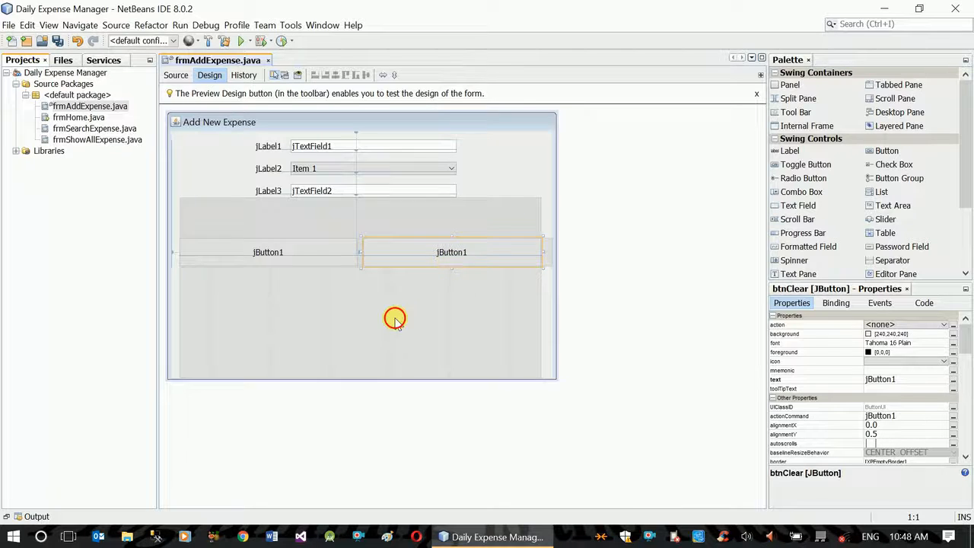
pyautogui.click(365, 286)
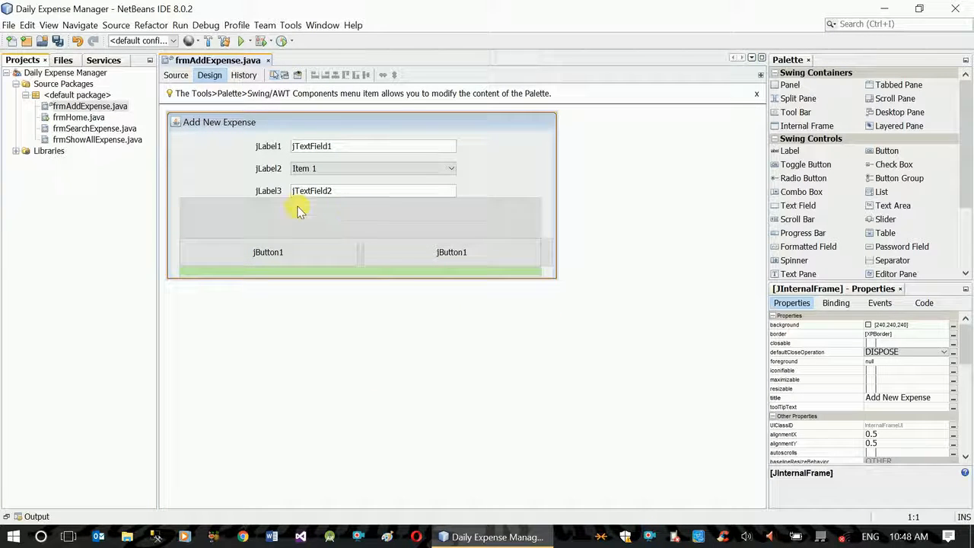
pyautogui.click(268, 146)
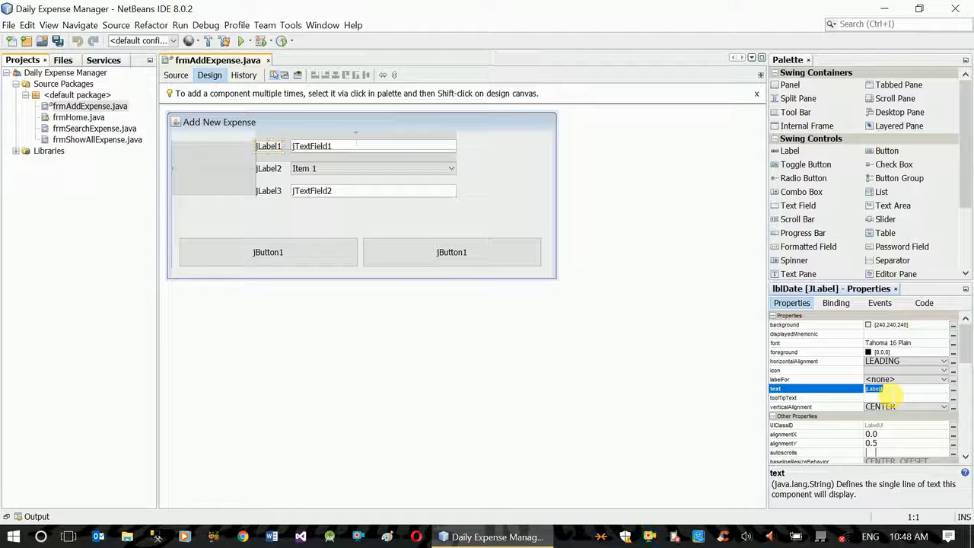
pyautogui.write('Date:')
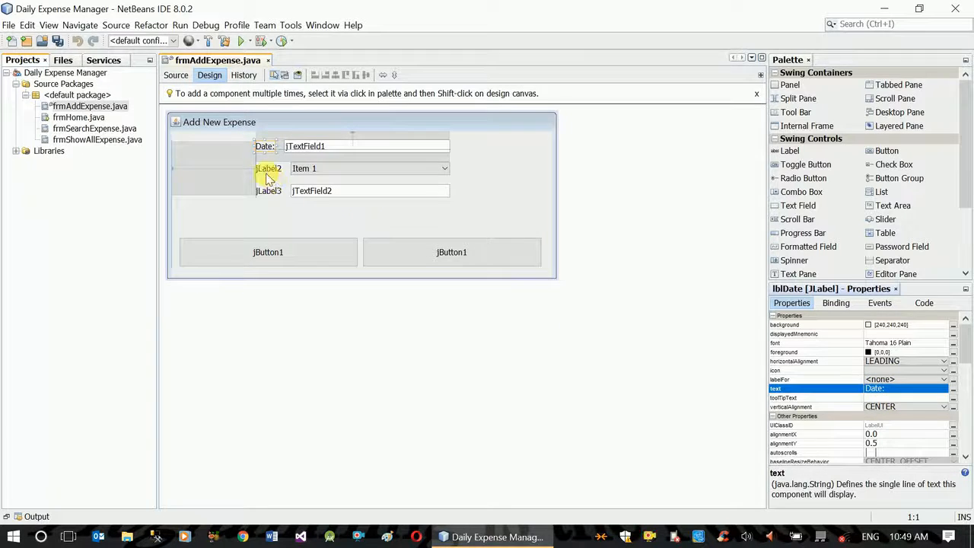
# Set the second and third labels' text to Reason: and Amount:.
pyautogui.click(268, 168)
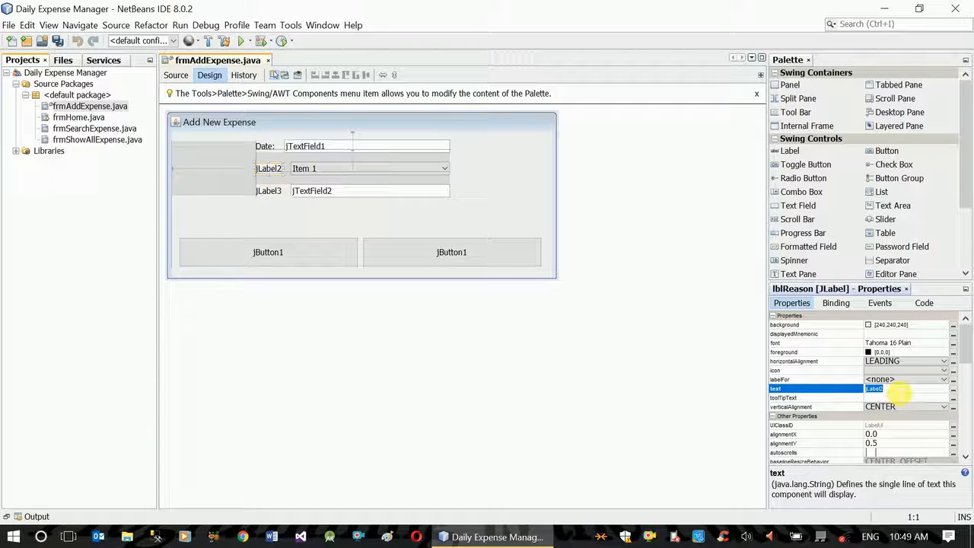
pyautogui.write('Reason:')
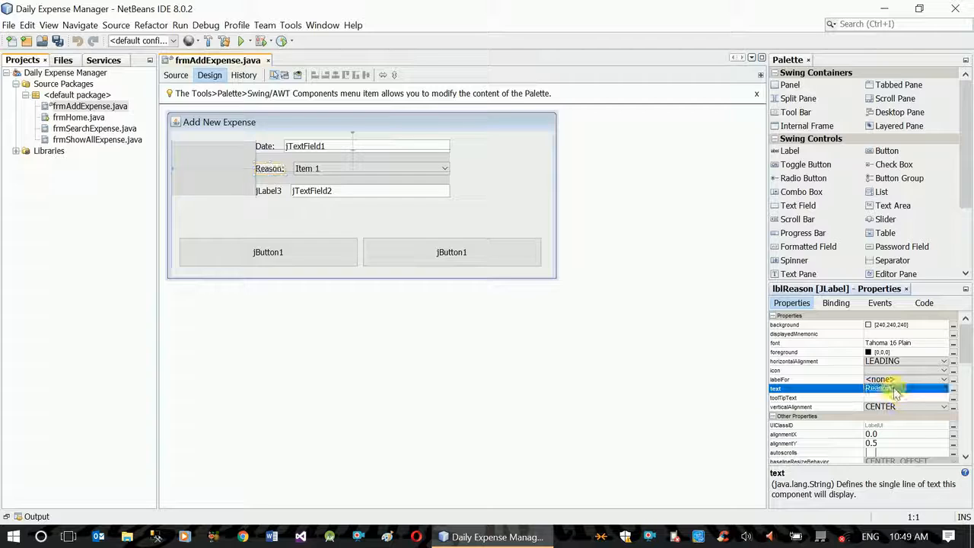
pyautogui.click(268, 190)
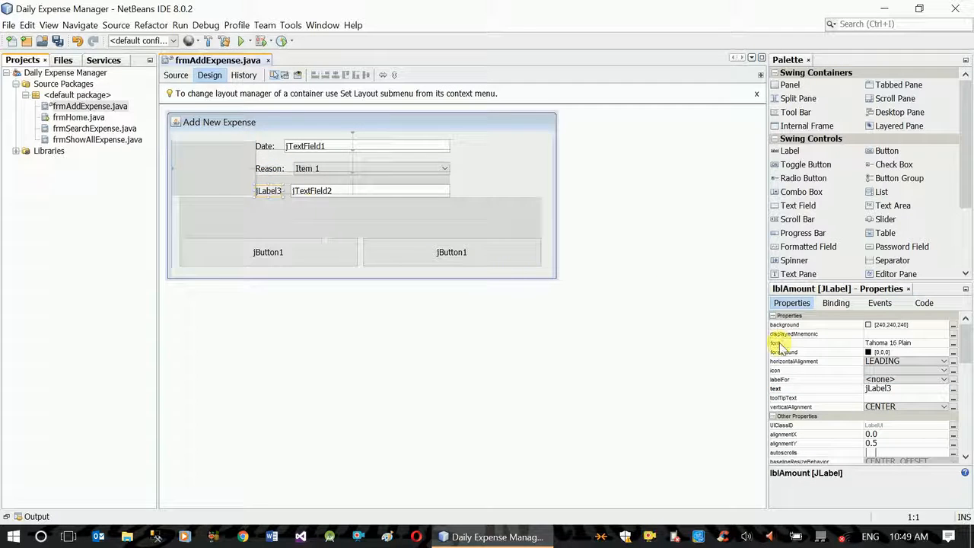
pyautogui.click(776, 388)
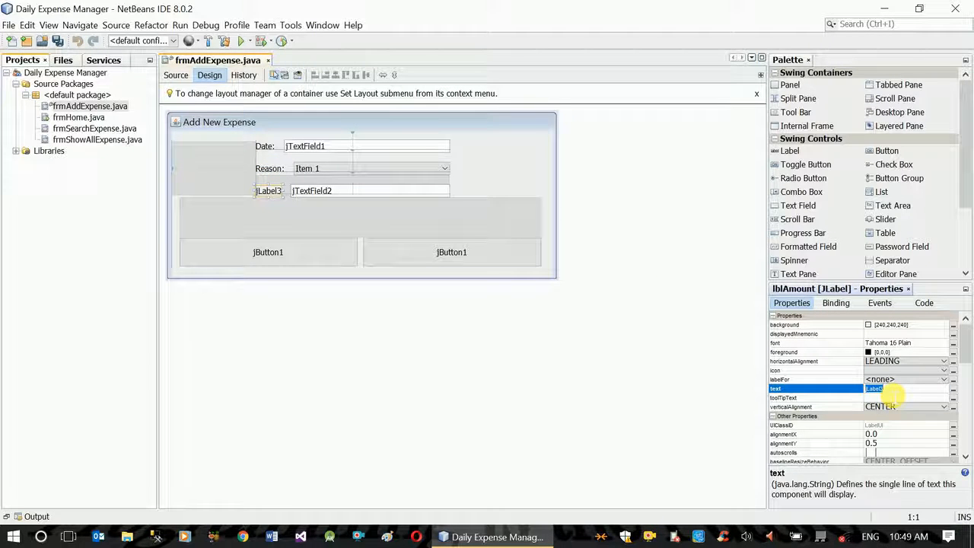
pyautogui.write('Amount:')
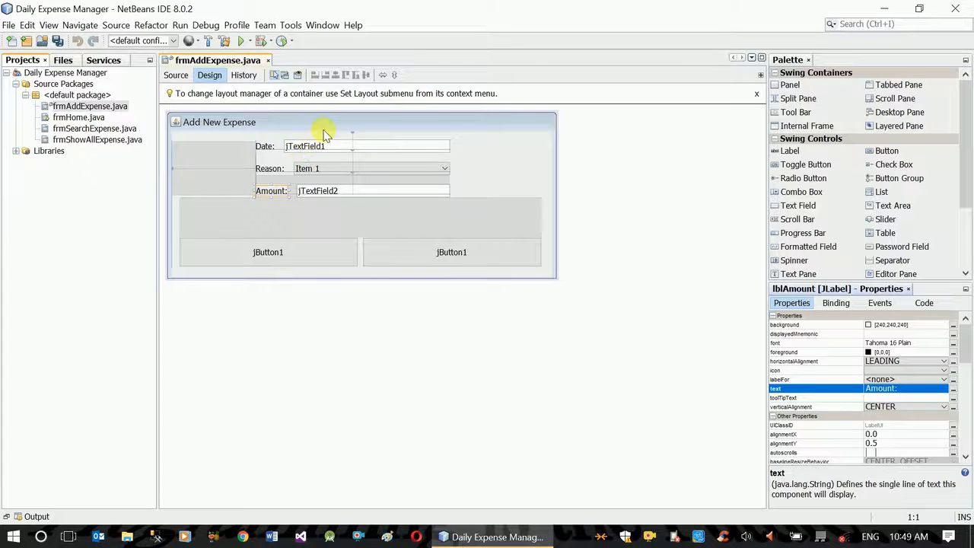
# Shrink the Reason combo box and widen the Amount field to match the Date field's width.
pyautogui.click(266, 167)
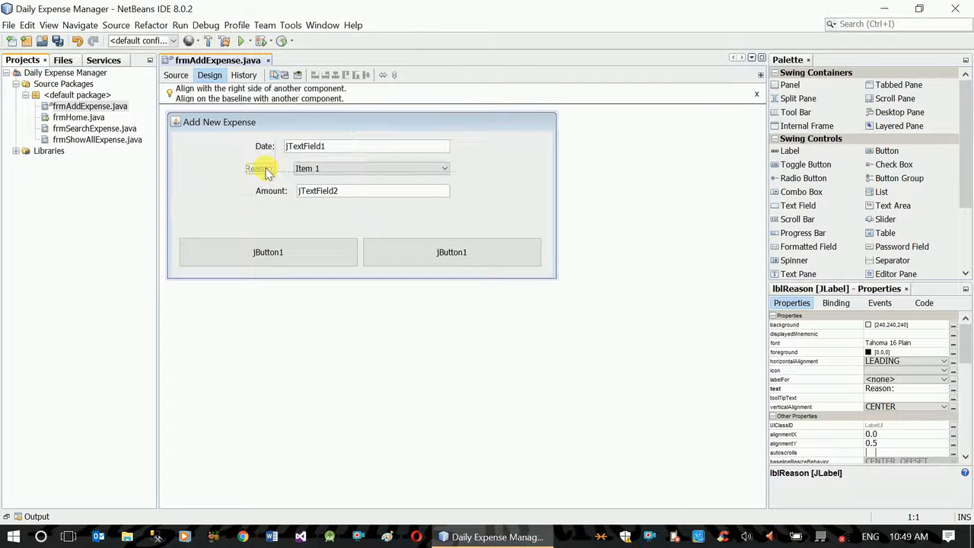
pyautogui.click(259, 190)
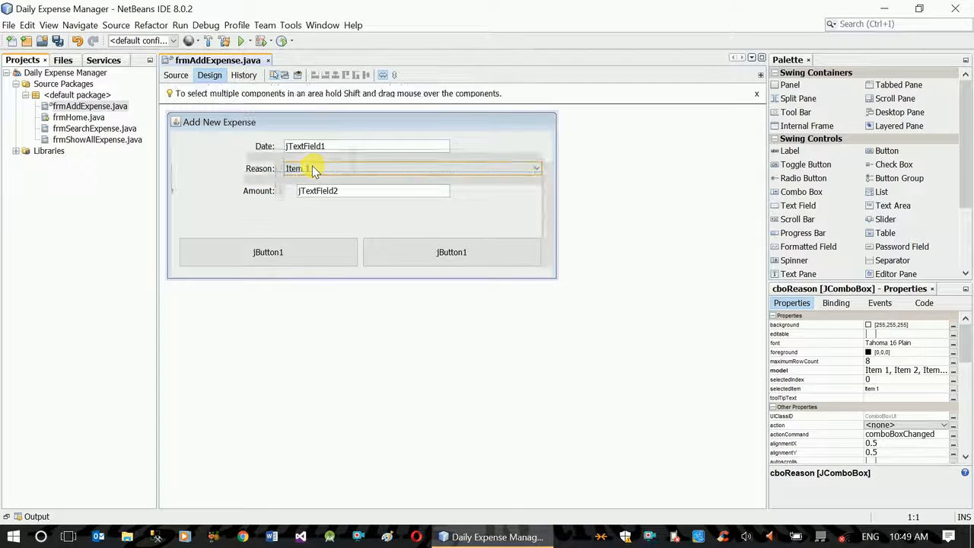
pyautogui.click(373, 190)
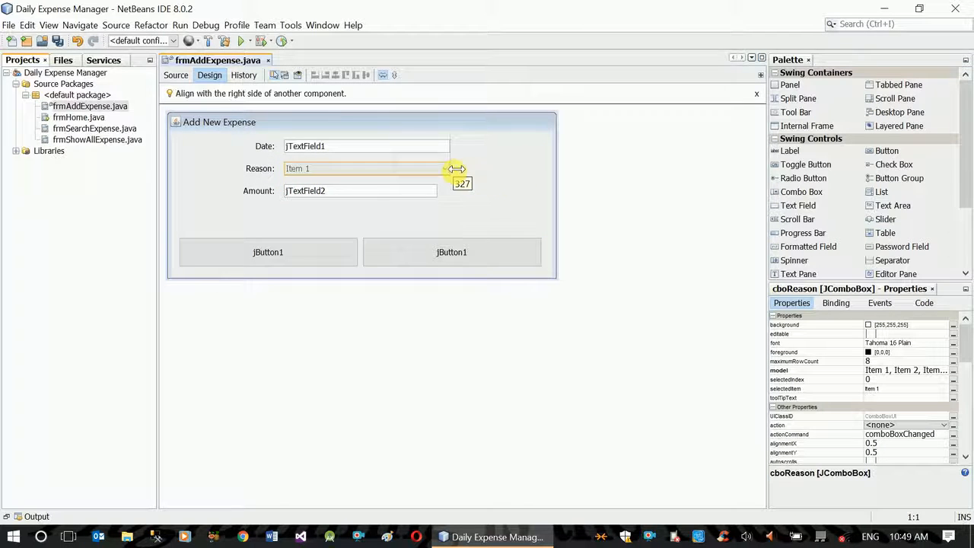
pyautogui.click(358, 191)
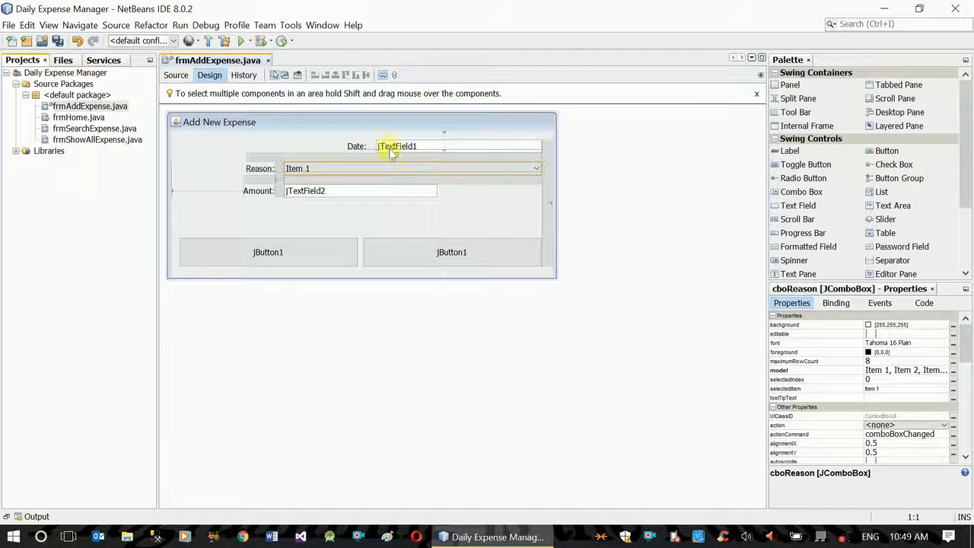
pyautogui.click(396, 146)
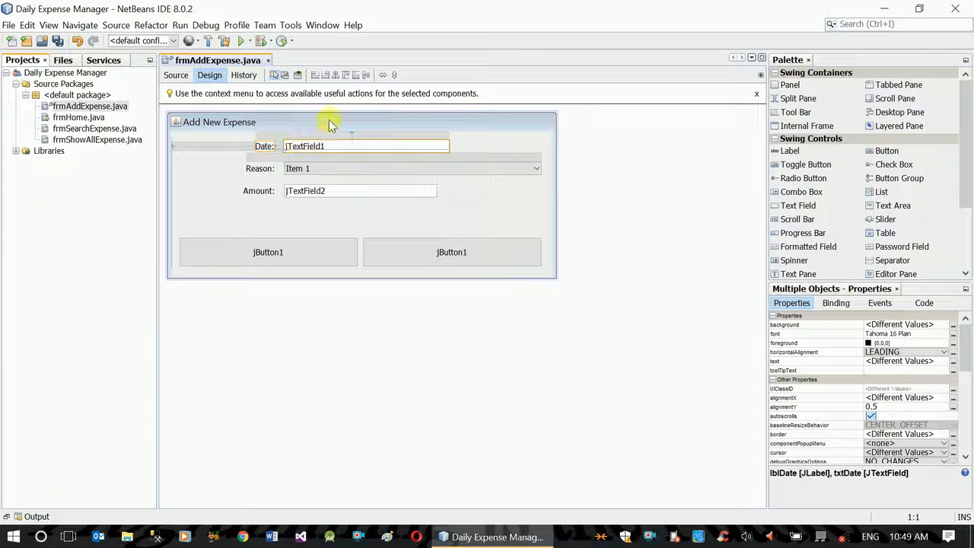
pyautogui.click(411, 167)
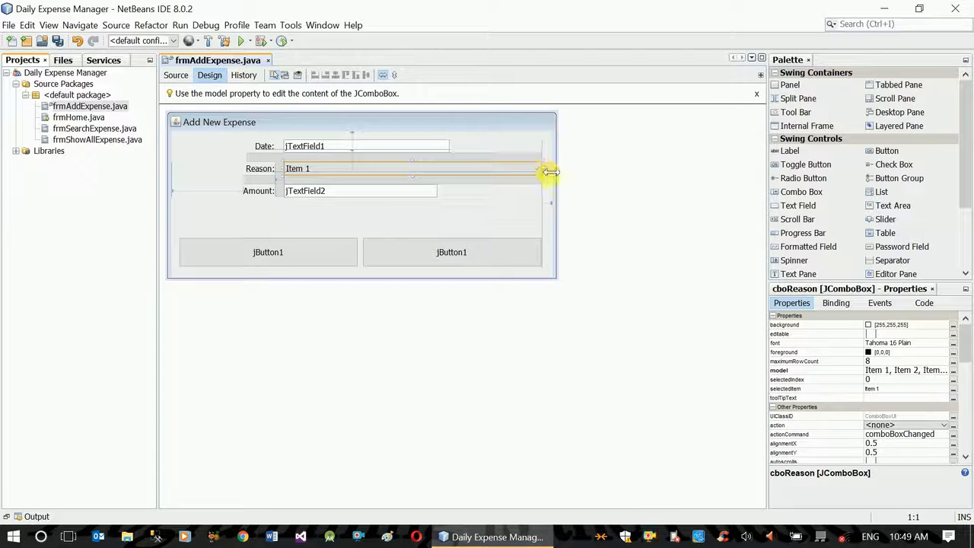
pyautogui.moveTo(545, 171); pyautogui.dragTo(449, 167)
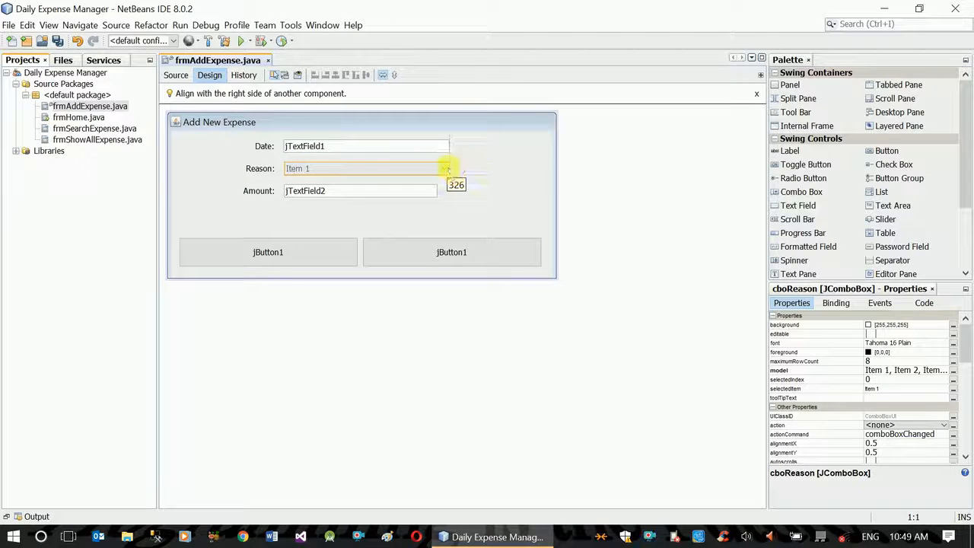
pyautogui.click(362, 221)
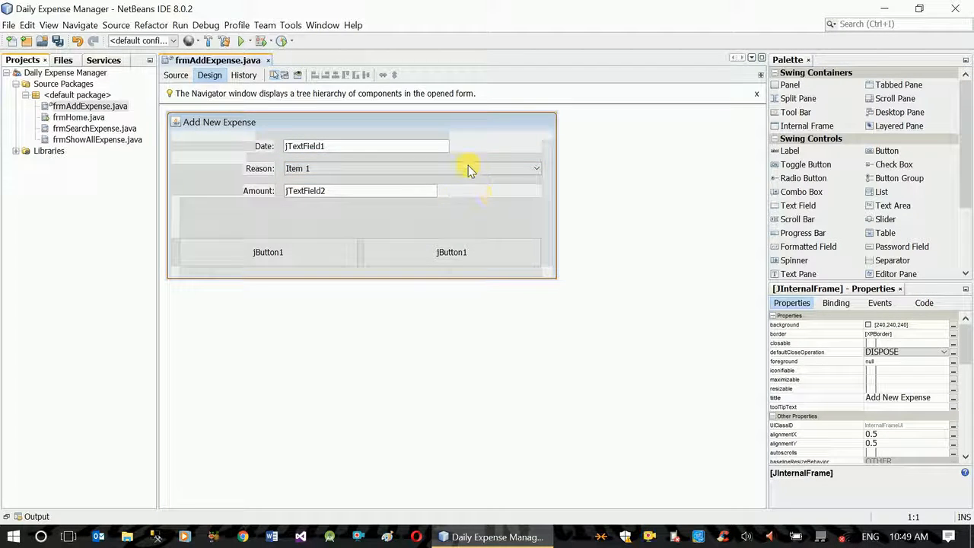
pyautogui.click(359, 191)
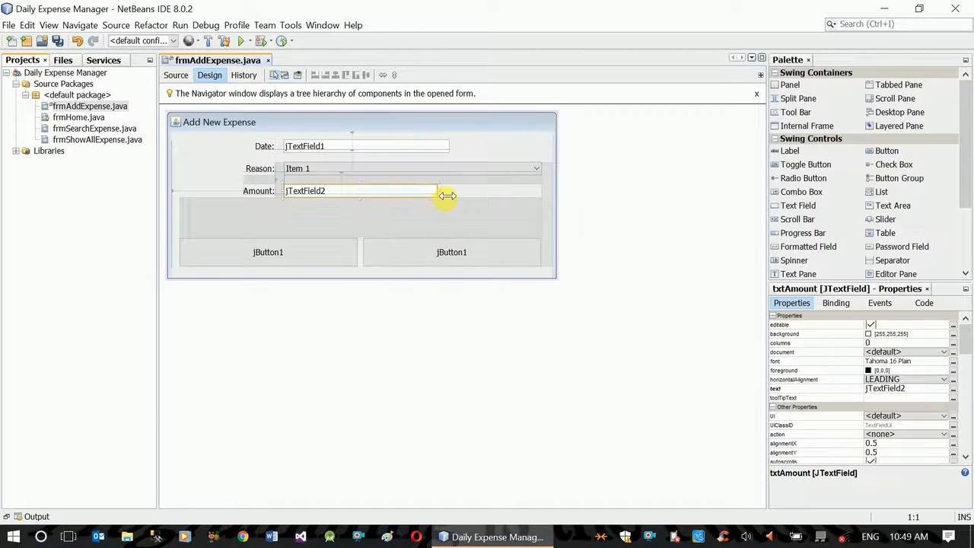
pyautogui.moveTo(444, 197); pyautogui.dragTo(457, 196)
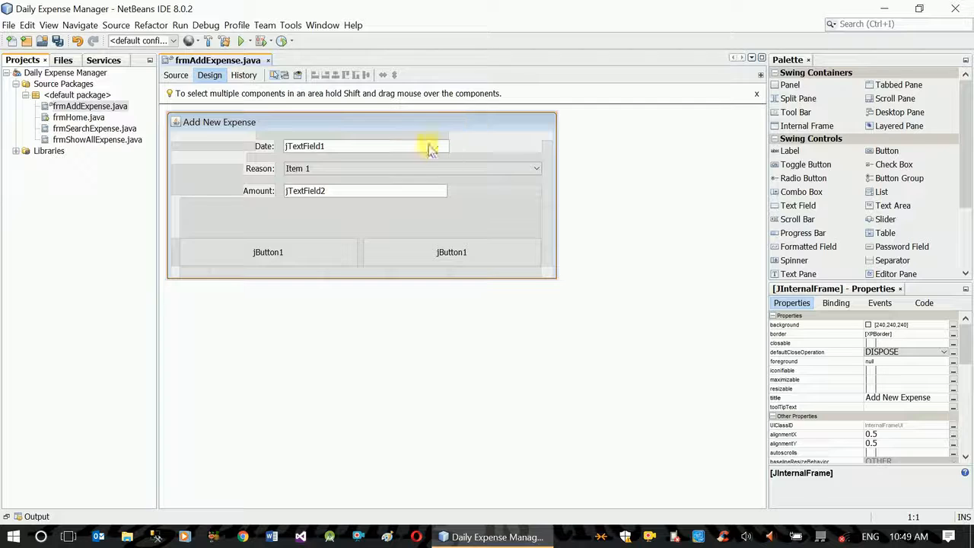
# Adjust the Date field and reposition the Reason dropdown so all inputs align.
pyautogui.click(364, 147)
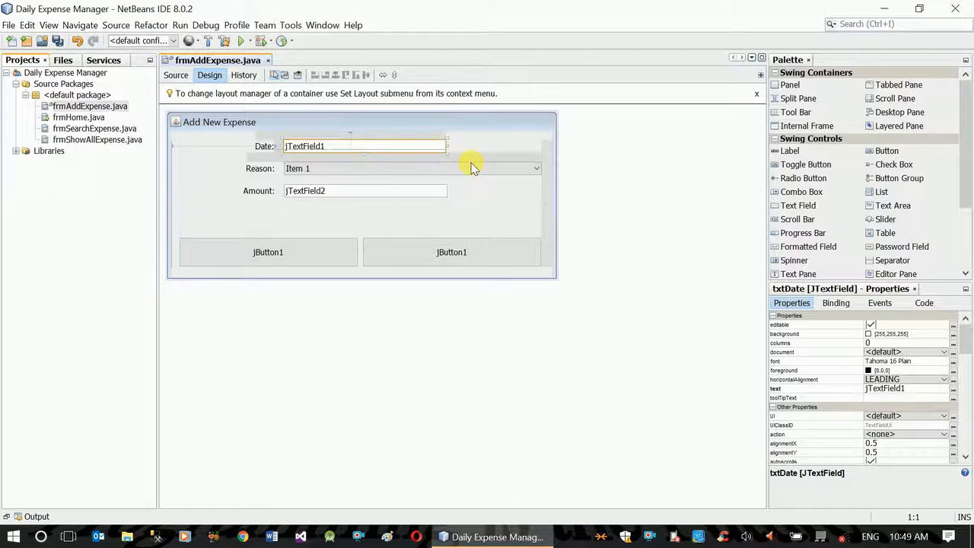
pyautogui.click(411, 167)
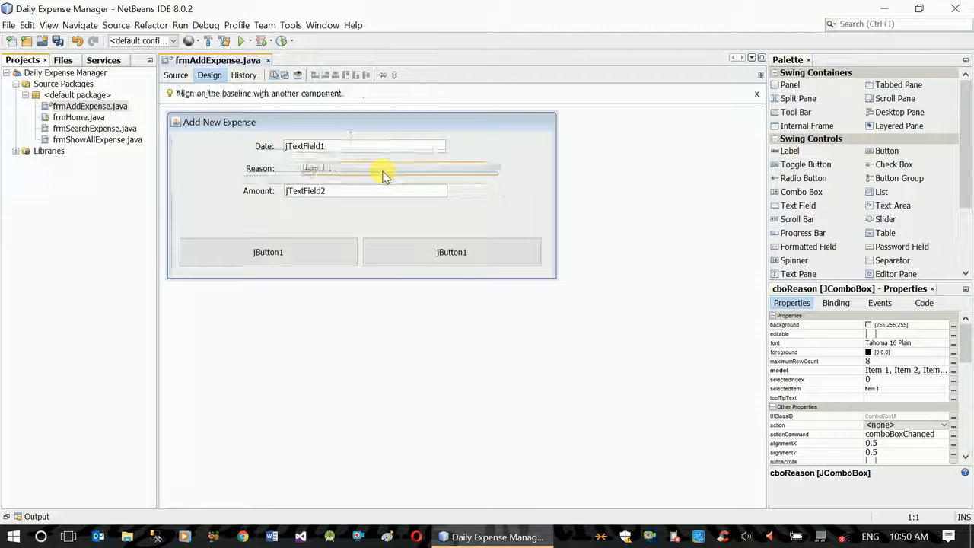
pyautogui.click(373, 167)
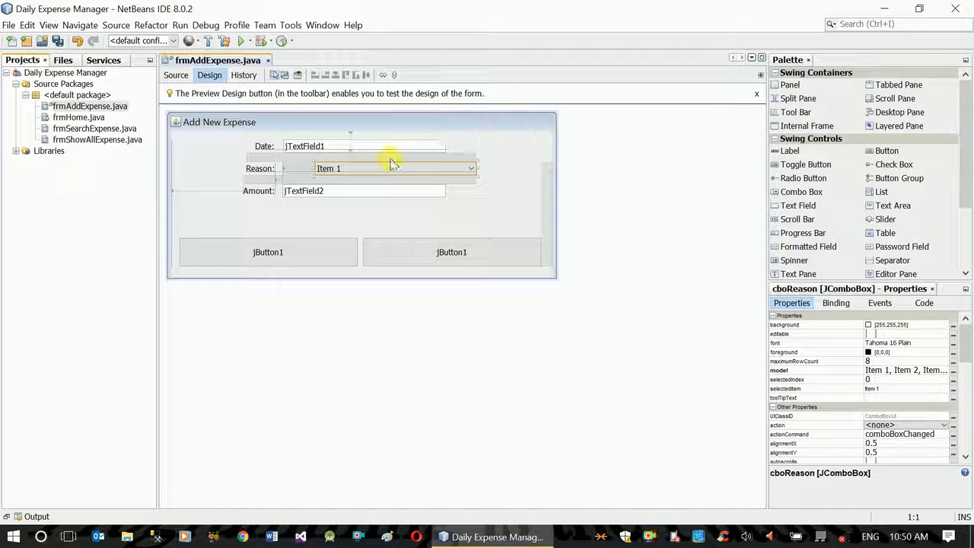
pyautogui.click(357, 167)
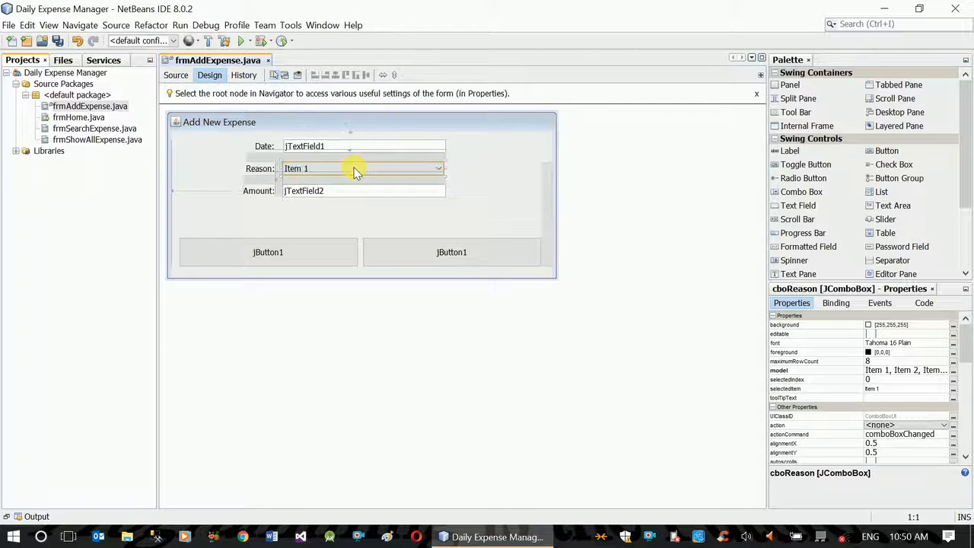
pyautogui.click(438, 125)
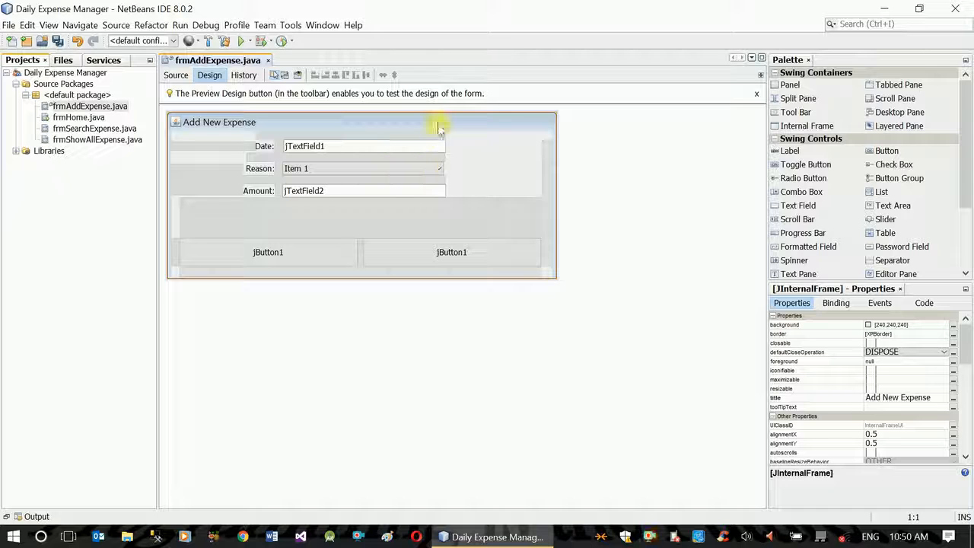
pyautogui.click(450, 252)
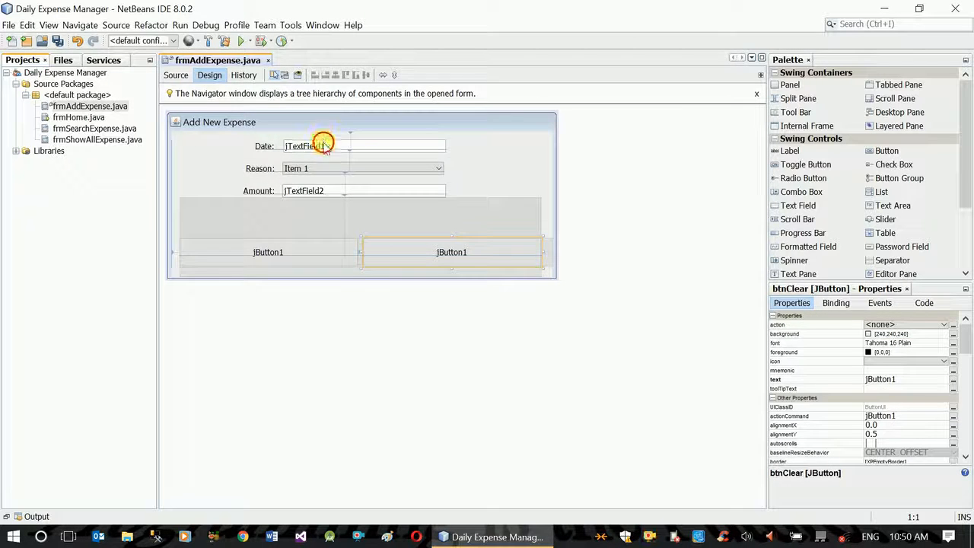
# Empty the Date and Amount placeholder text and caption the buttons Save and Clear.
pyautogui.click(364, 146)
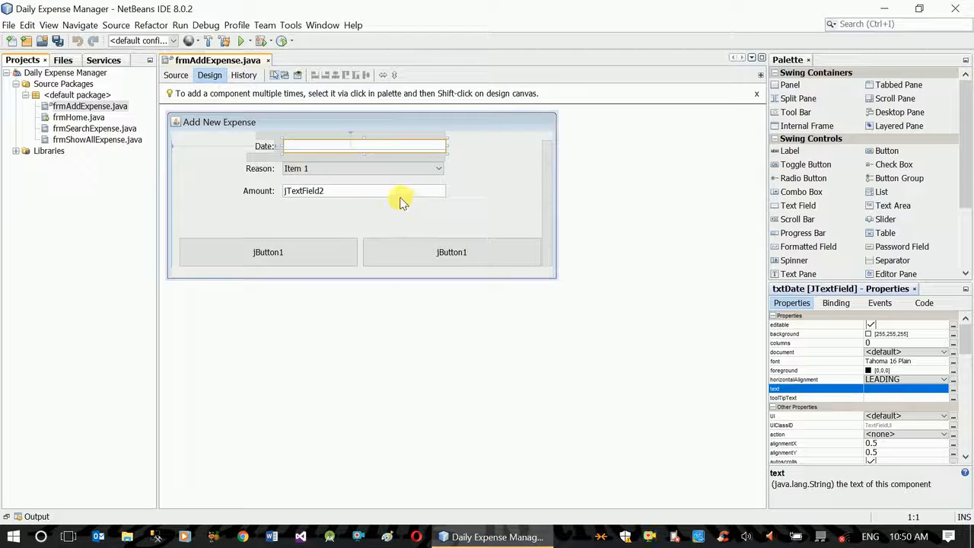
pyautogui.click(364, 190)
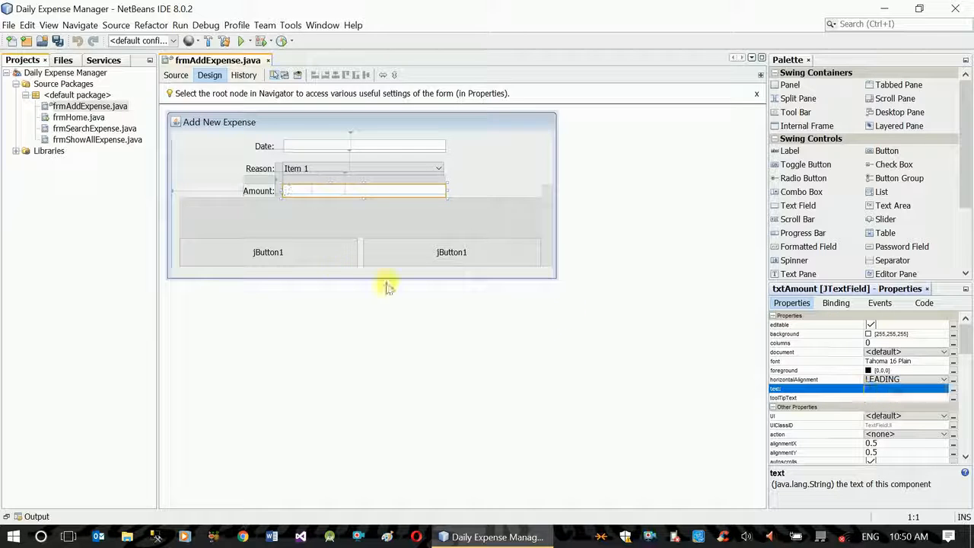
pyautogui.click(268, 253)
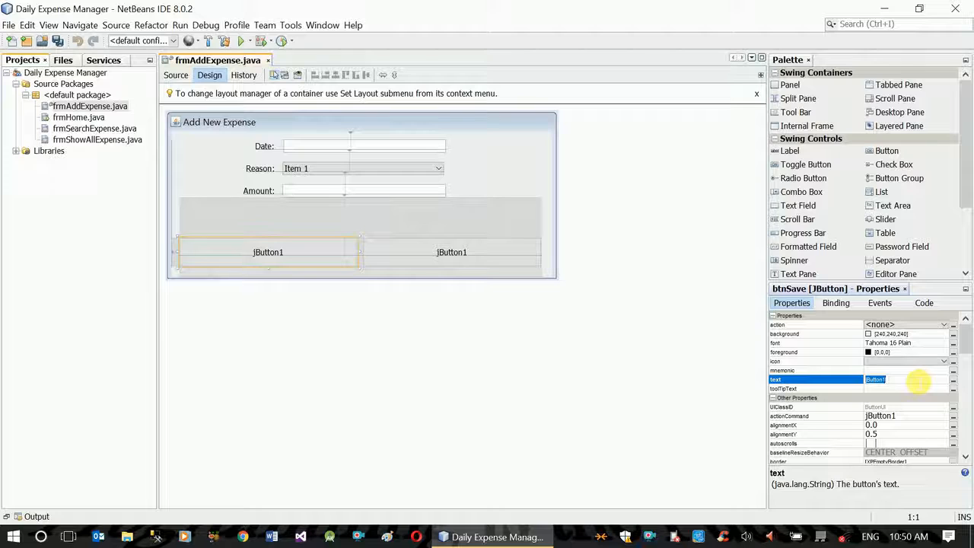
pyautogui.write('Save')
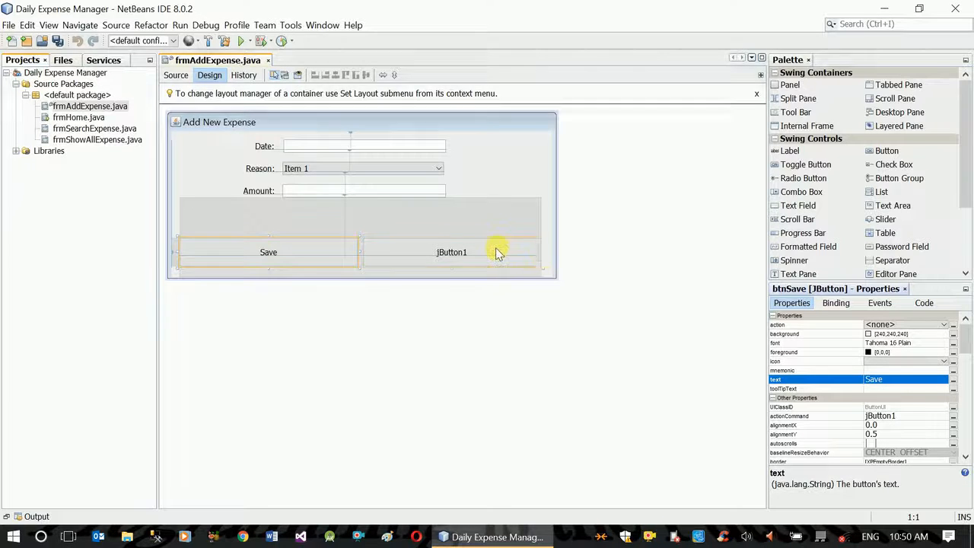
pyautogui.click(450, 252)
pyautogui.write('Clear')
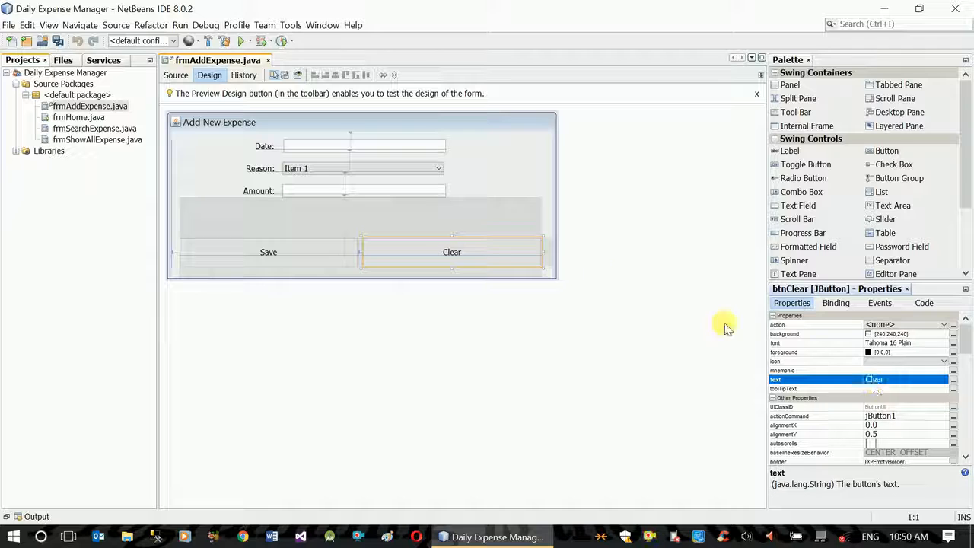
pyautogui.click(362, 168)
pyautogui.write('L')
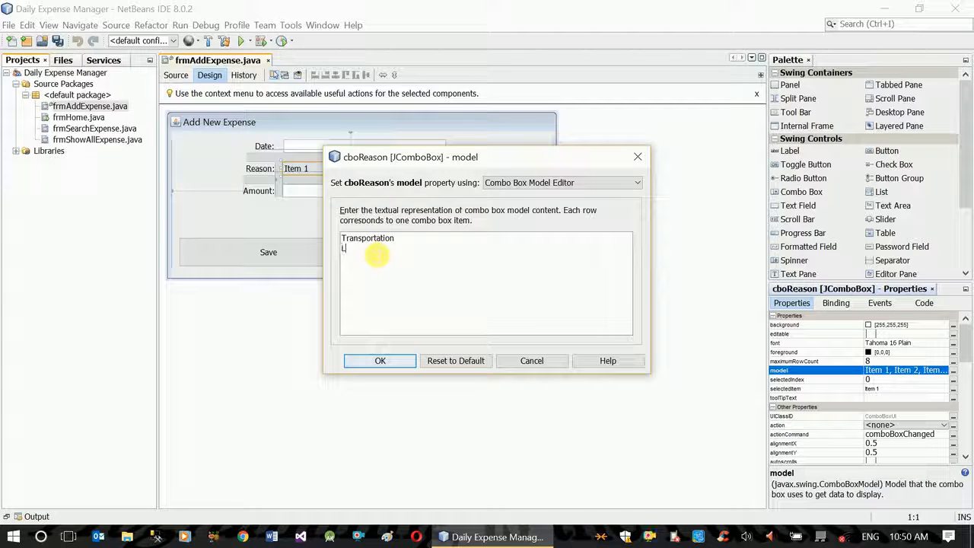
# Set the Reason combo box model to Transportation, Lunch, Cinema and confirm.
pyautogui.write('unch')
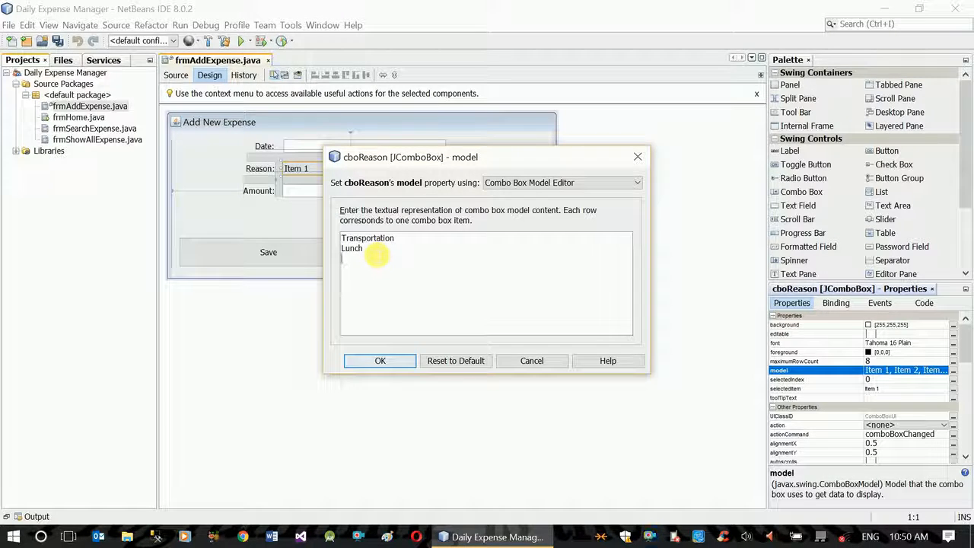
pyautogui.write('Cinema')
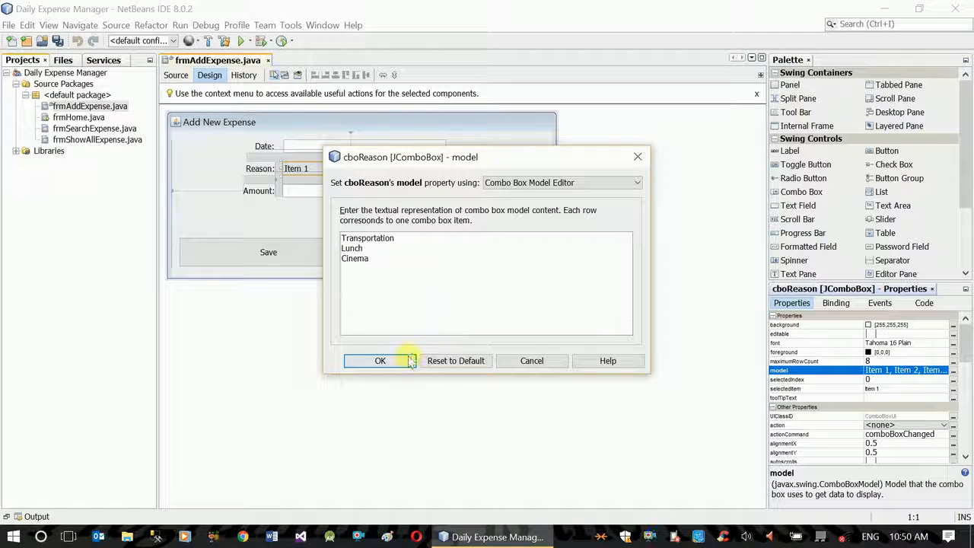
pyautogui.click(380, 359)
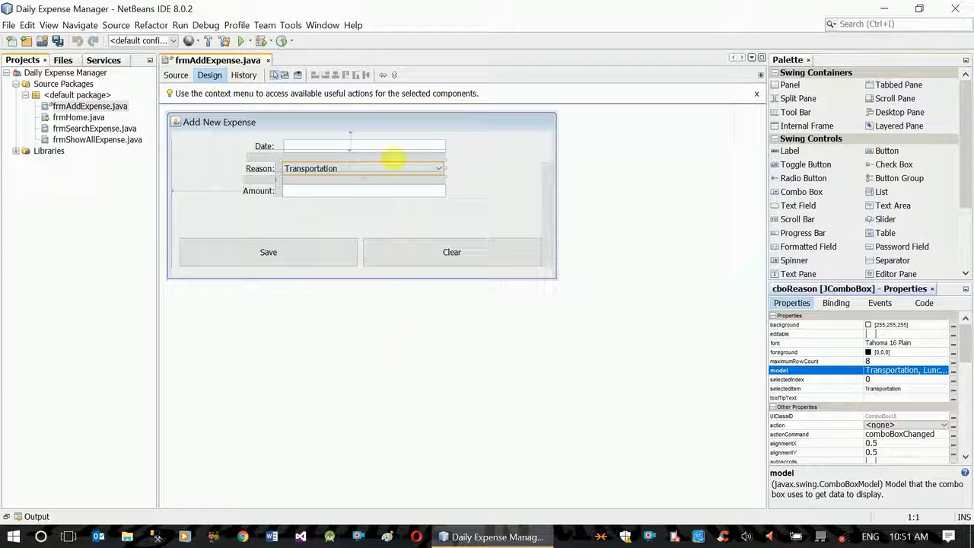
pyautogui.click(358, 122)
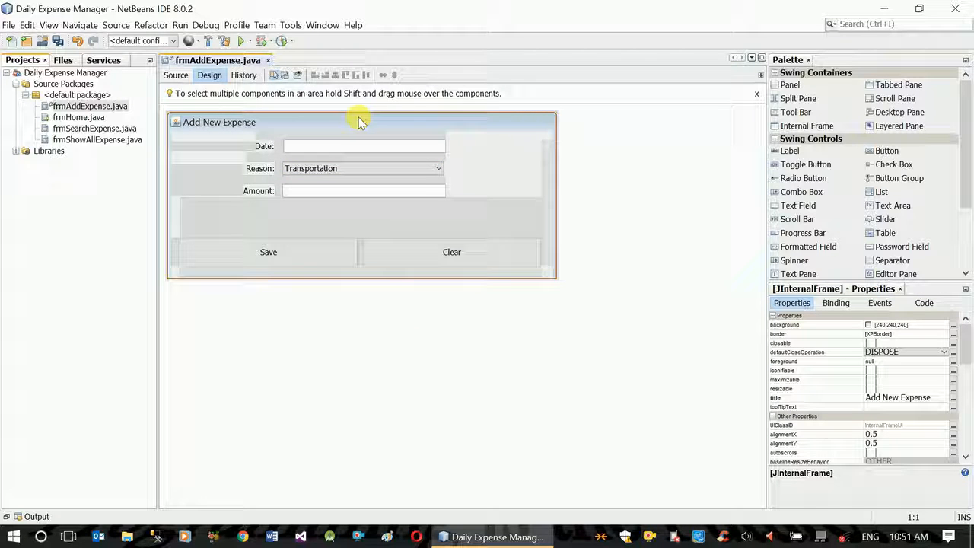
pyautogui.moveTo(536, 380)
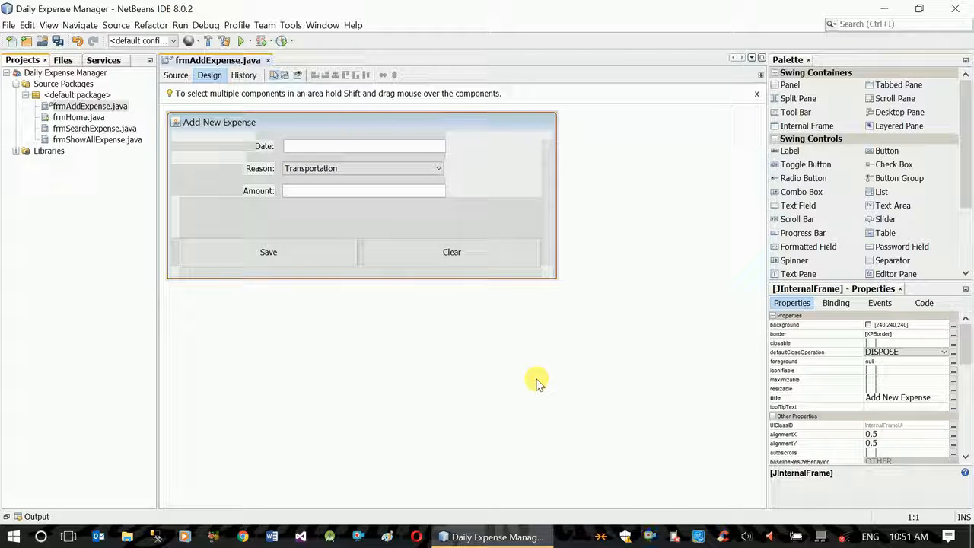
pyautogui.moveTo(350, 380)
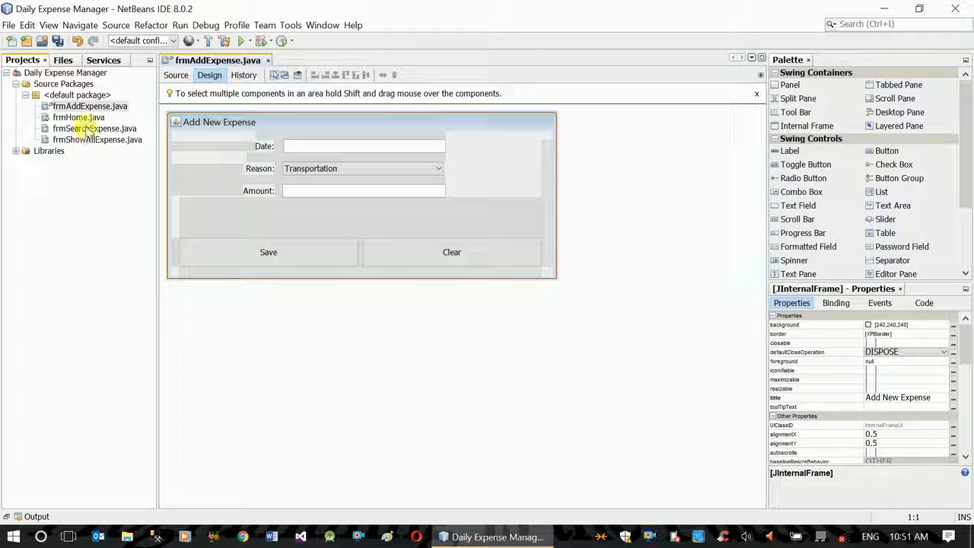
pyautogui.moveTo(393, 341)
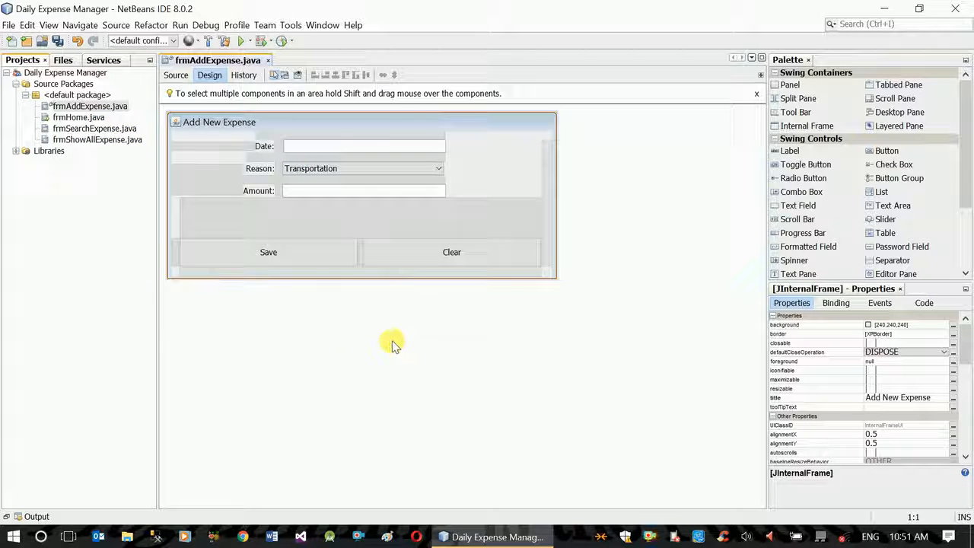